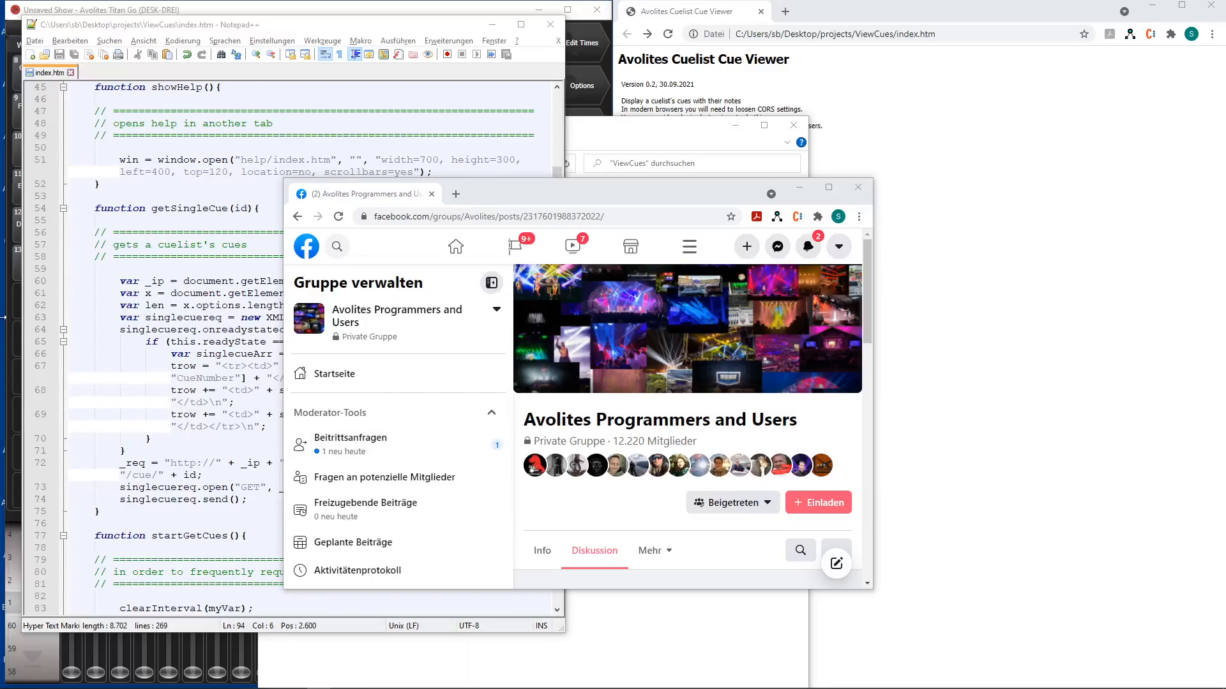
mouse_move(598, 145)
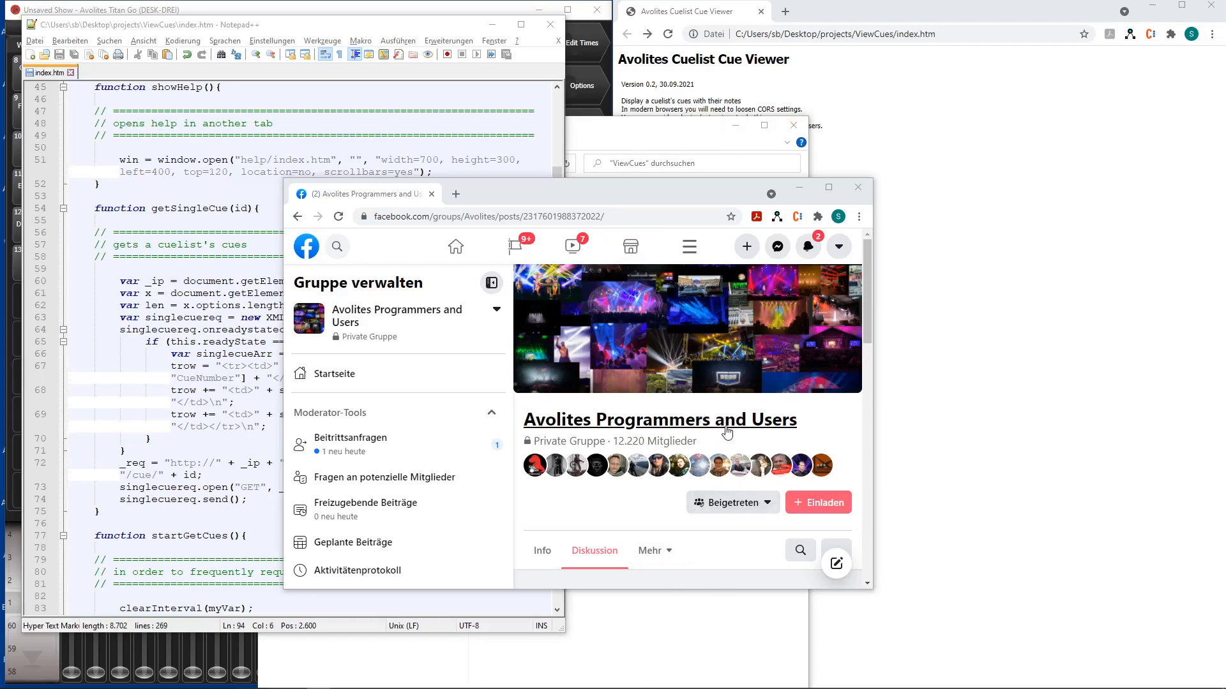
Step: Open the files folder inside the ViewCues project folder in File Explorer
scroll(down, 3)
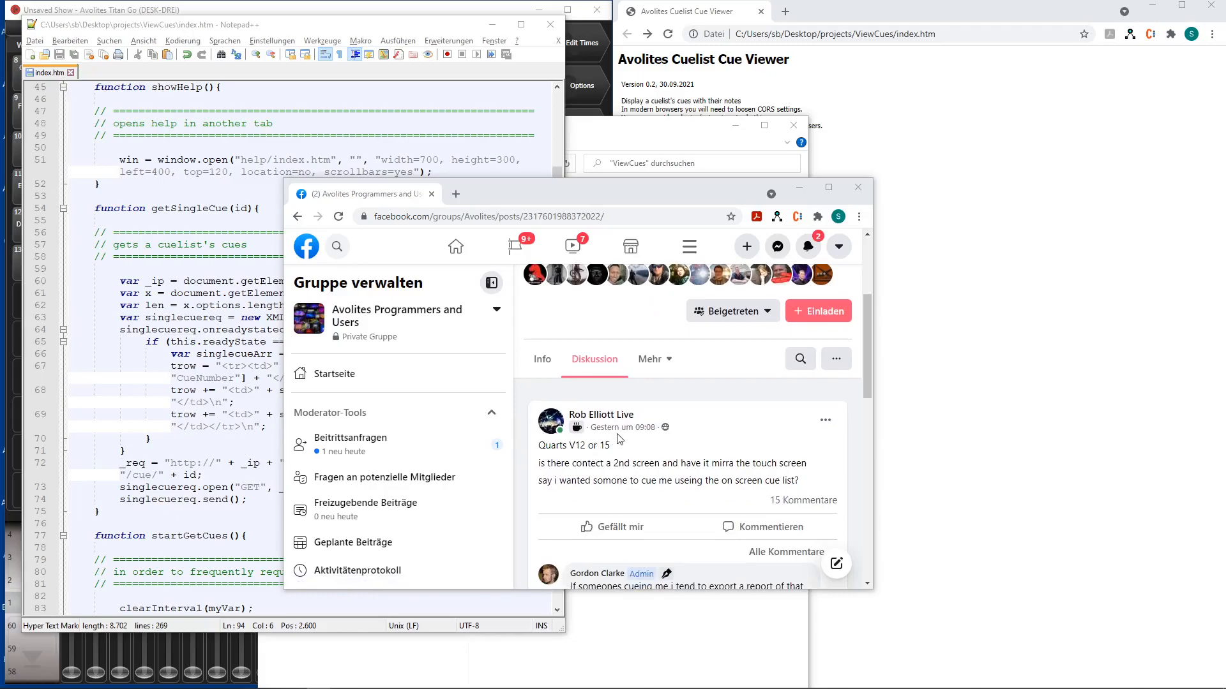
mouse_move(691, 460)
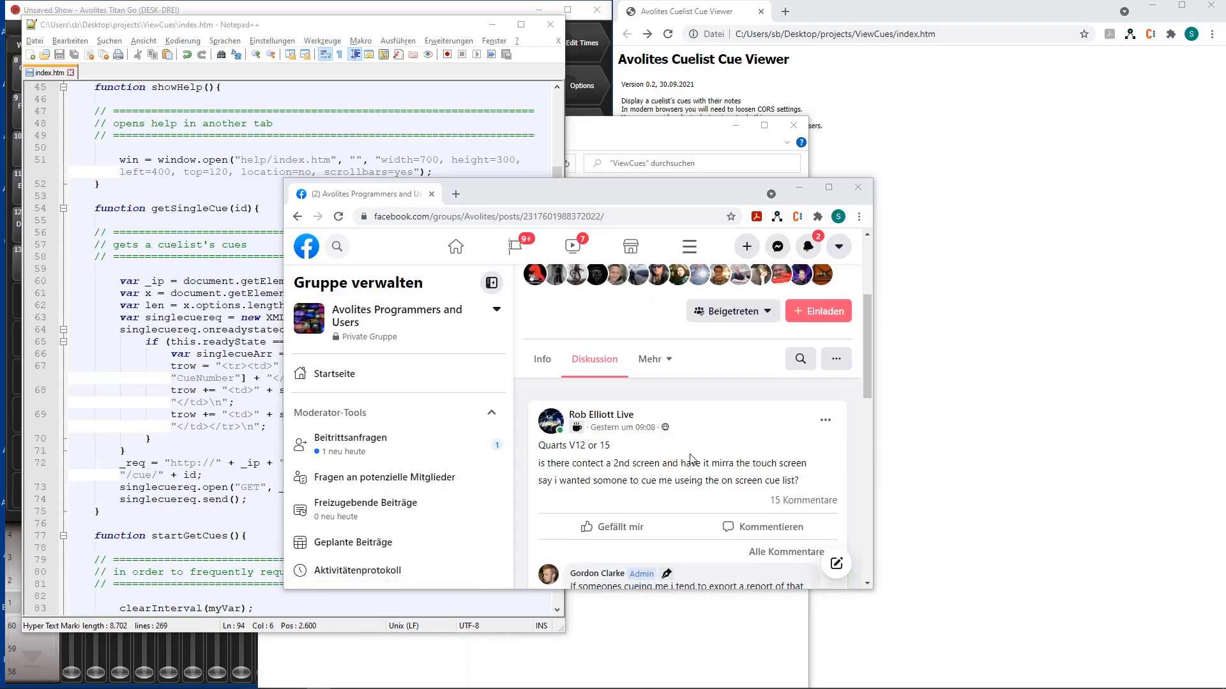
mouse_move(663, 453)
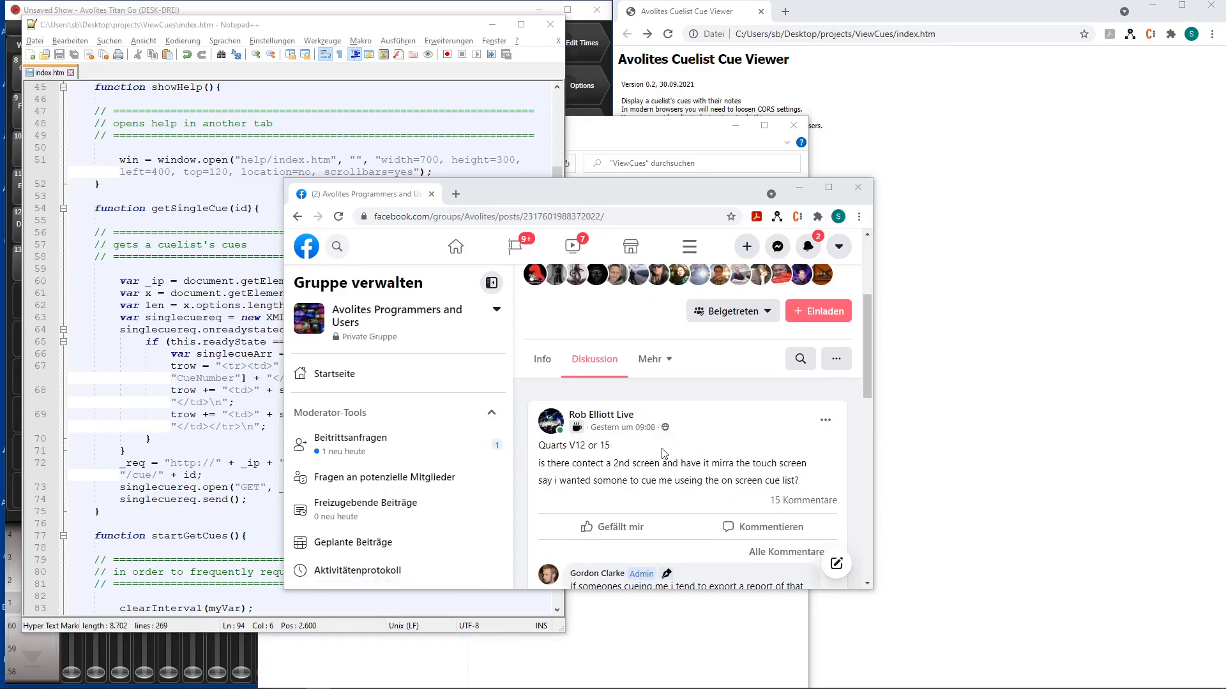
scroll(down, 3)
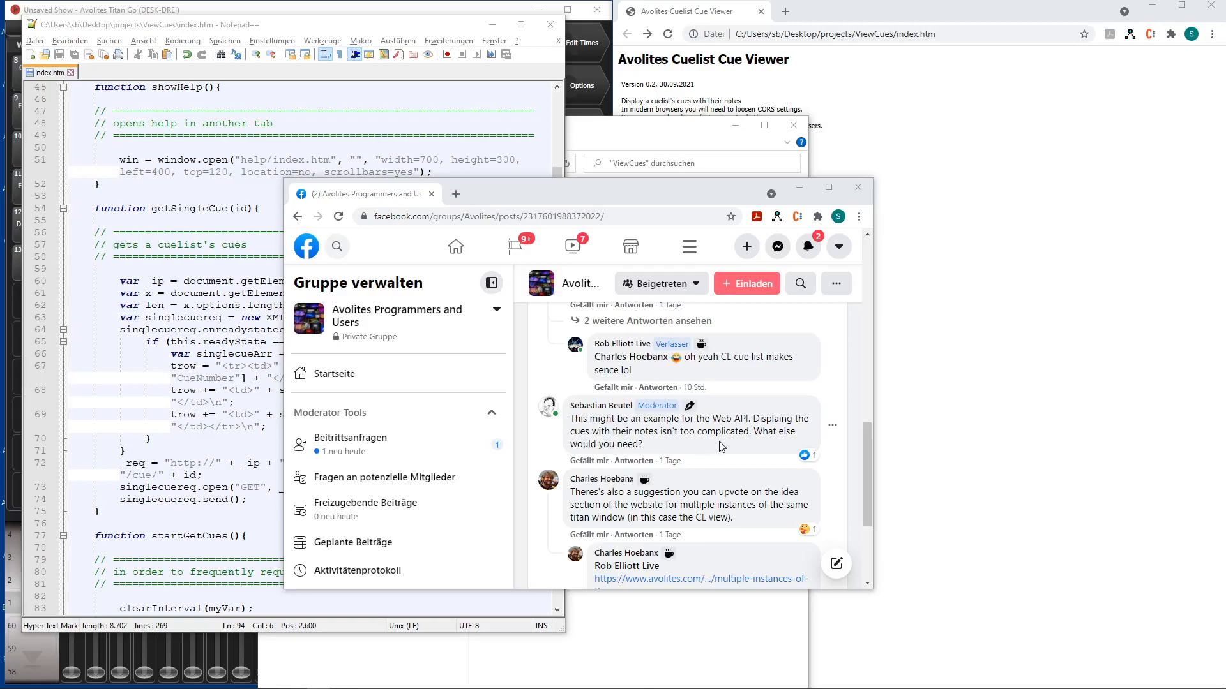
scroll(down, 3)
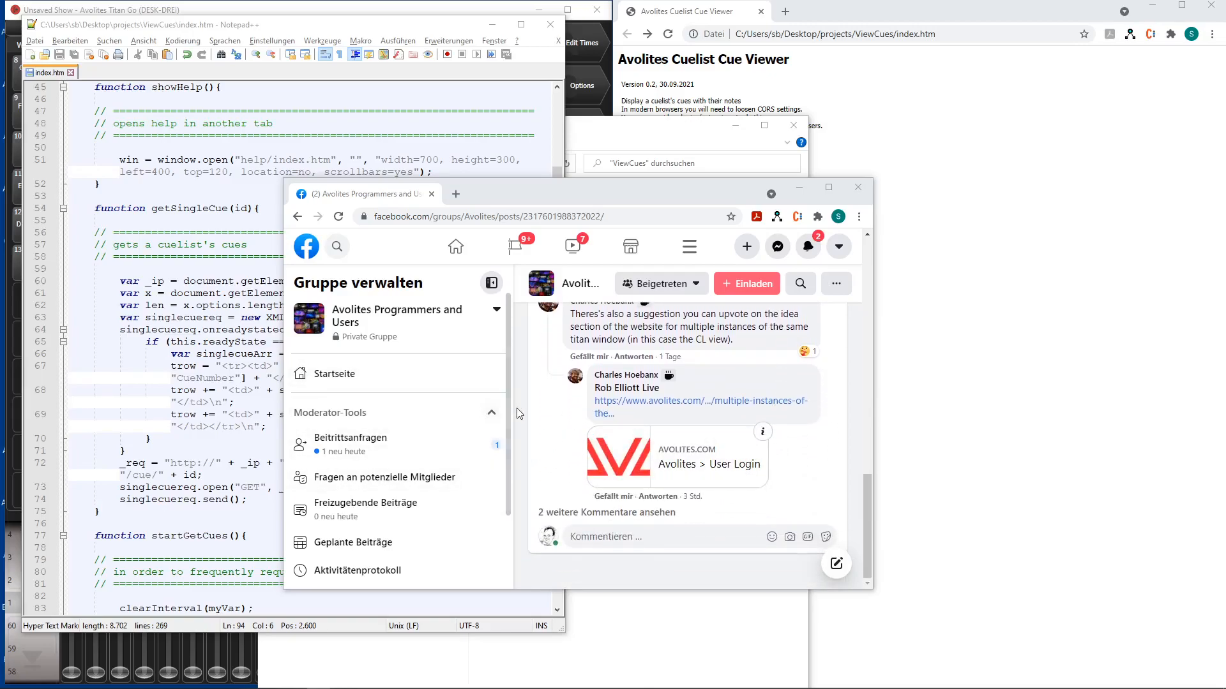
mouse_move(643, 421)
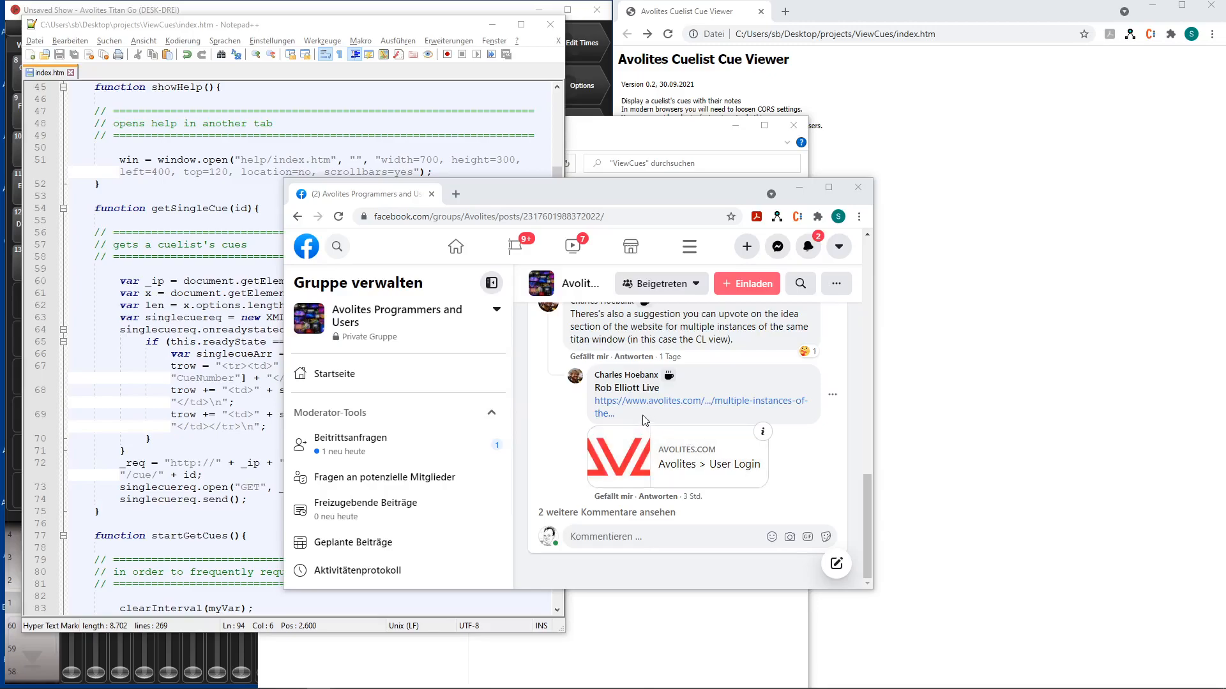
mouse_move(662, 454)
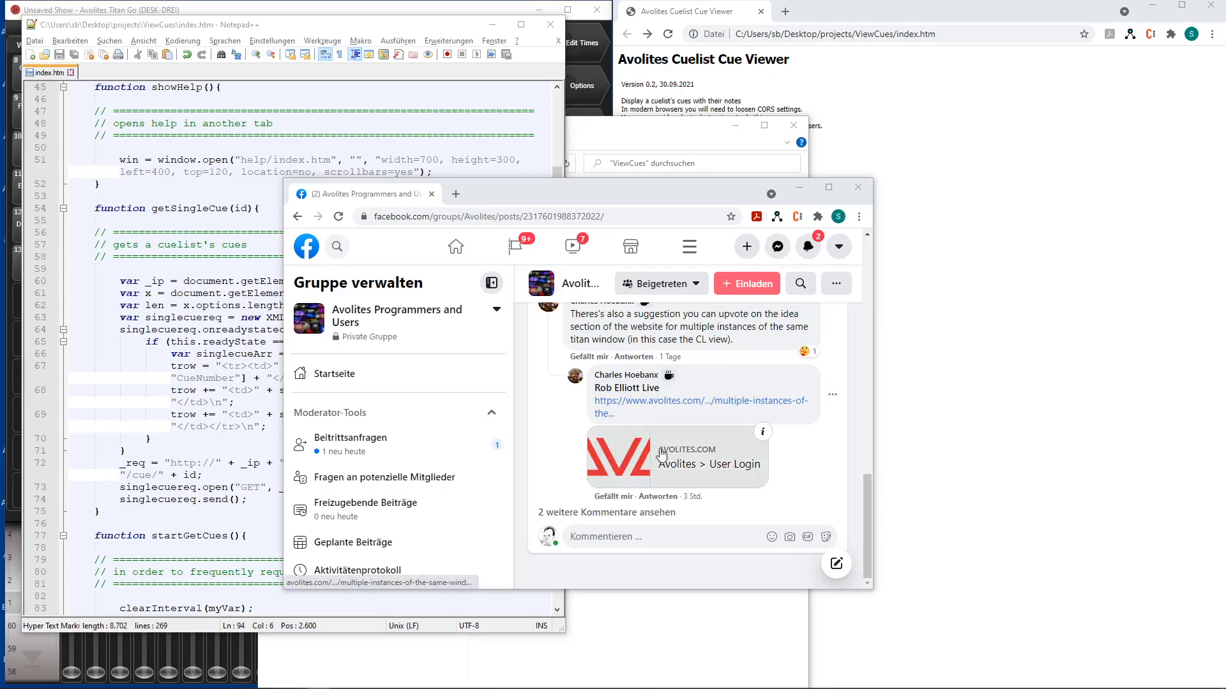
mouse_move(723, 383)
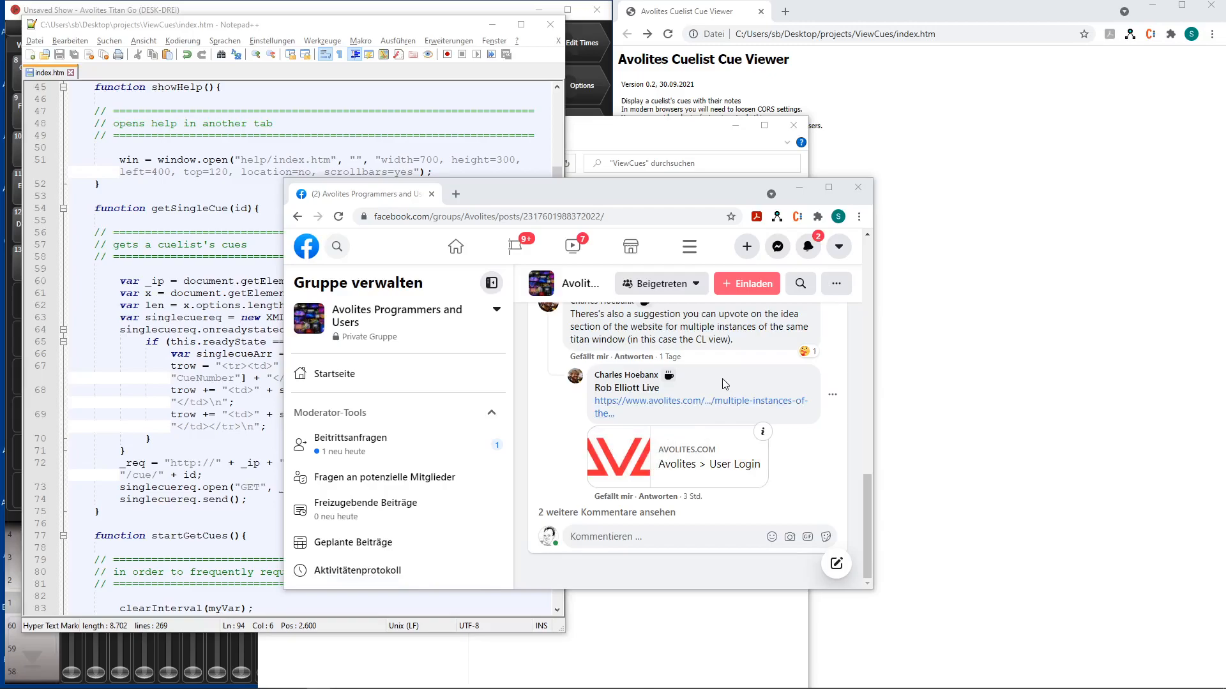
scroll(down, 3)
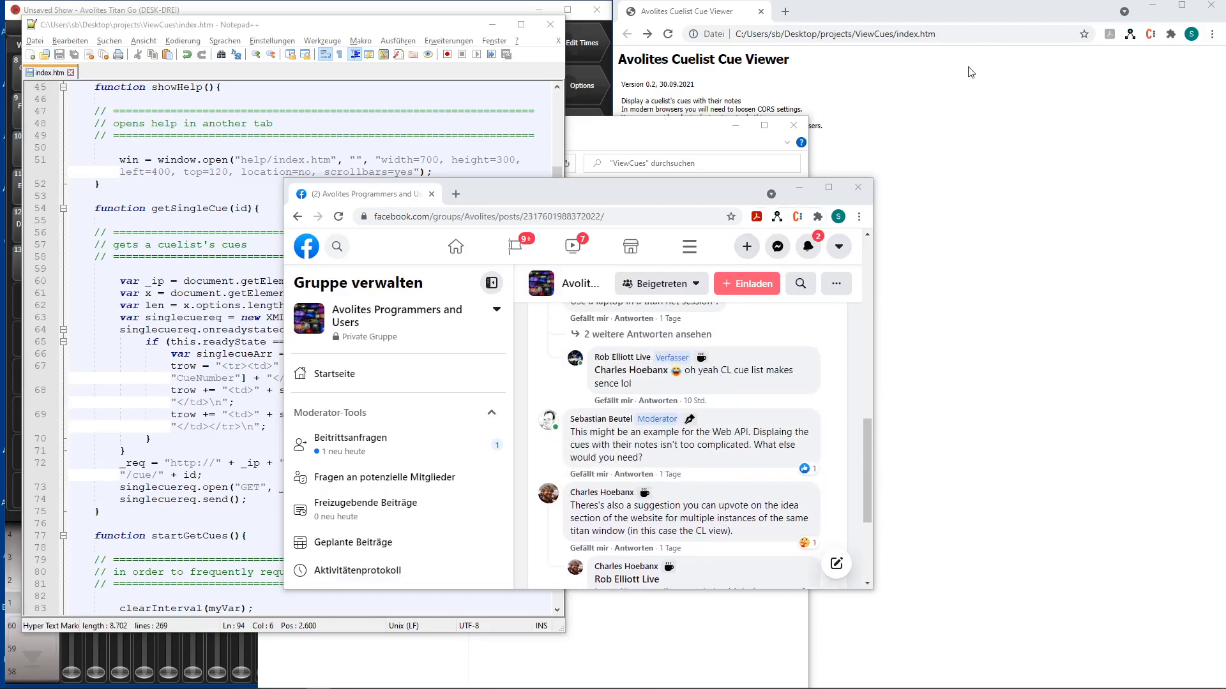
mouse_move(860, 98)
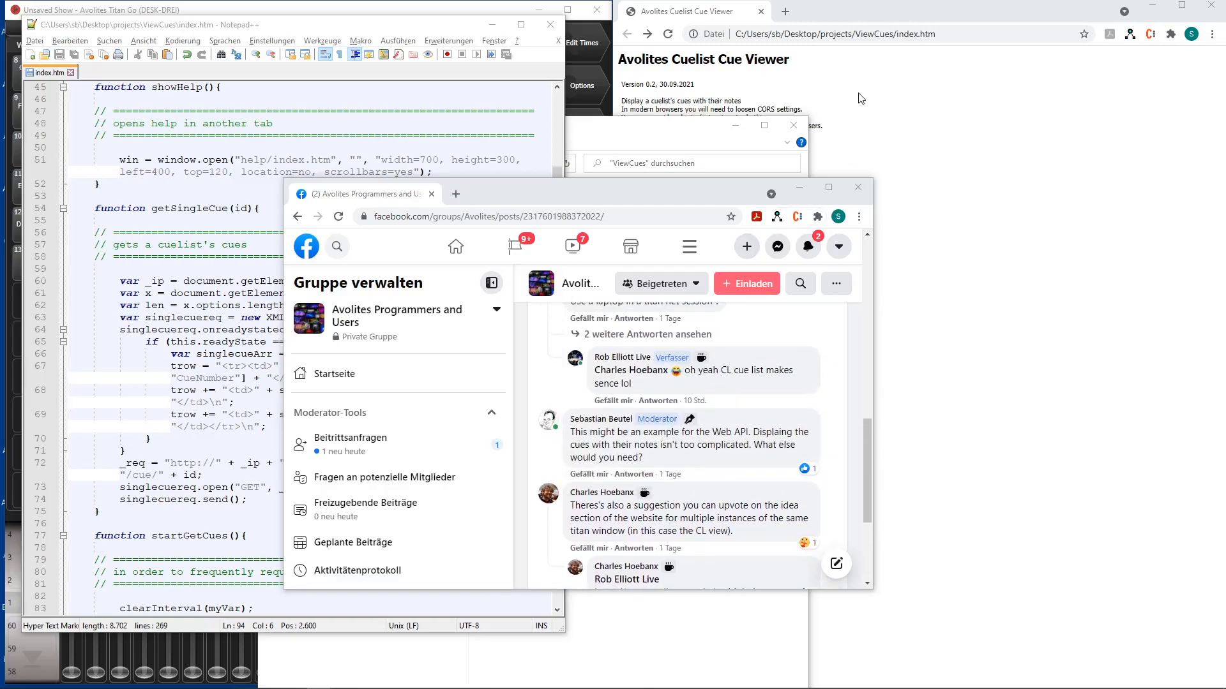
mouse_move(950, 88)
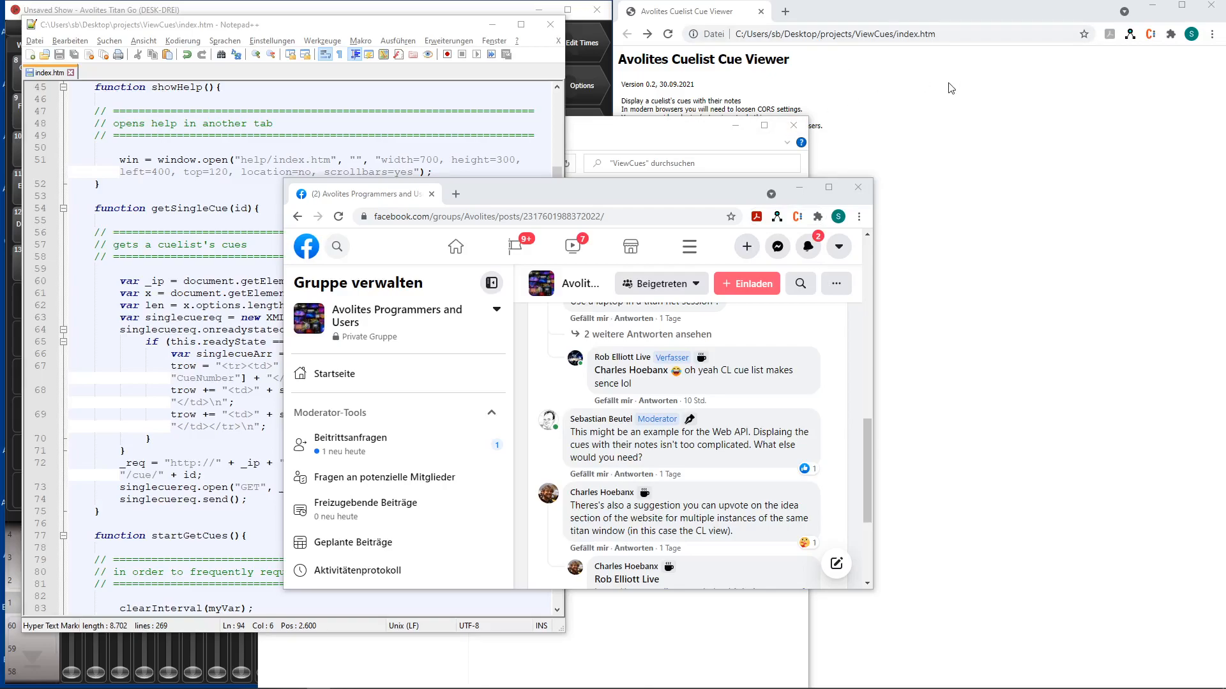
mouse_move(690, 483)
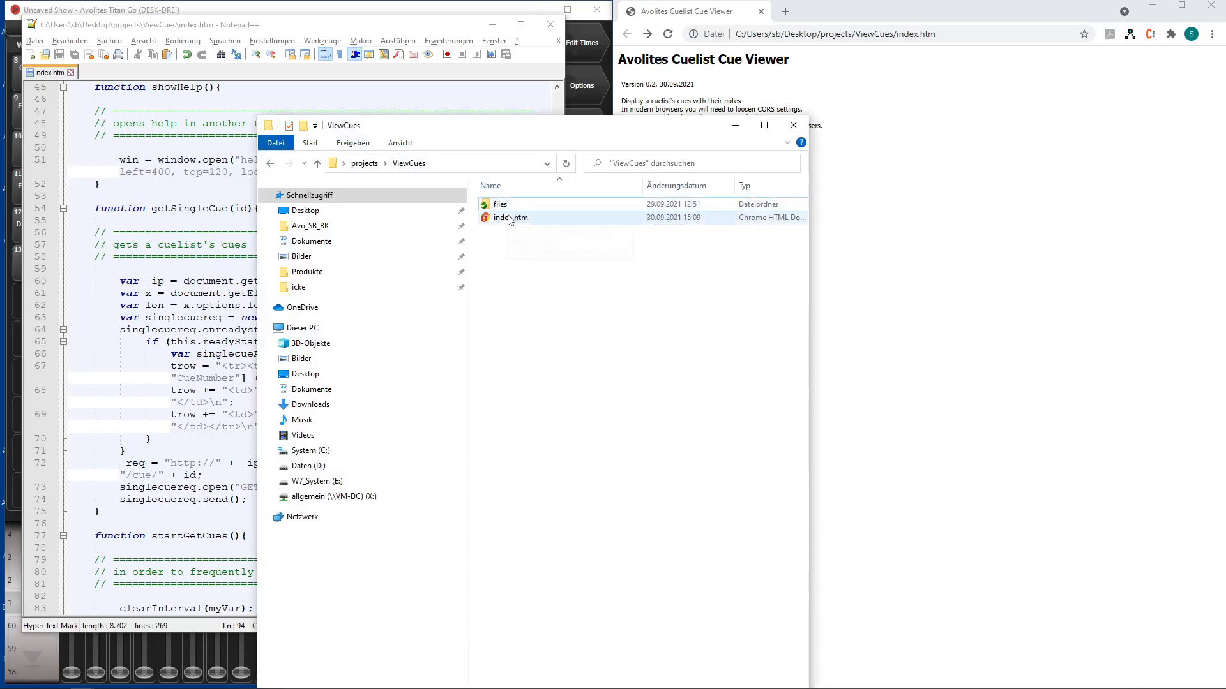
click(500, 204)
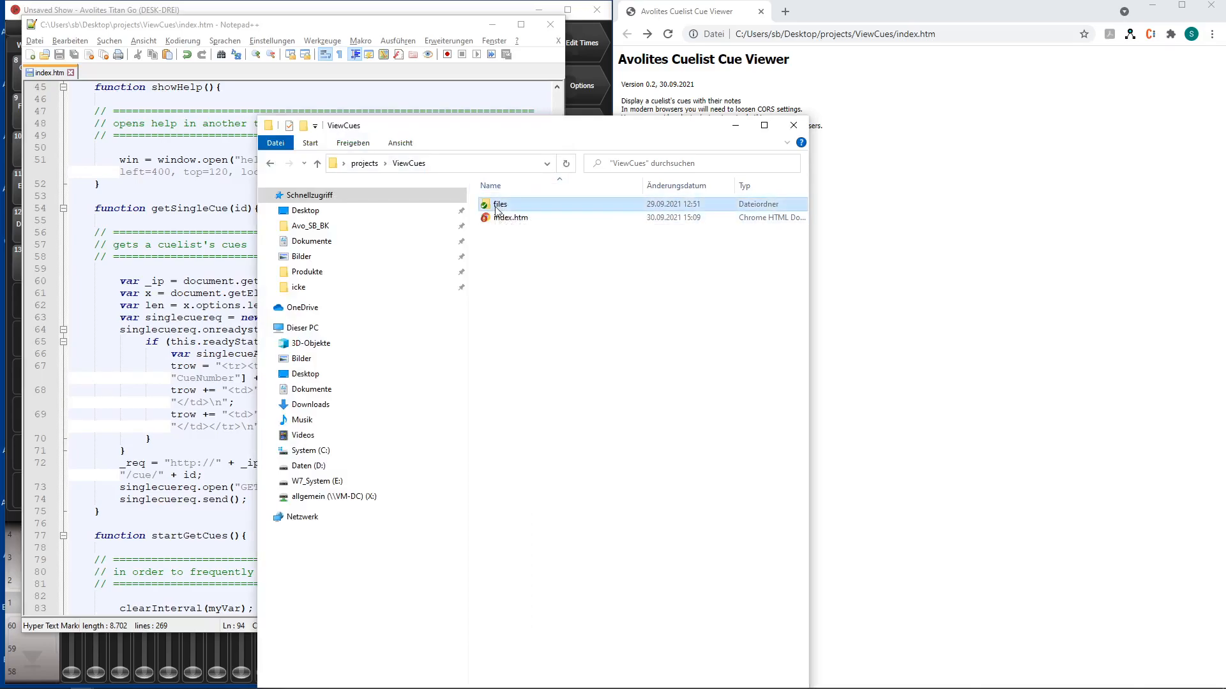
double_click(500, 204)
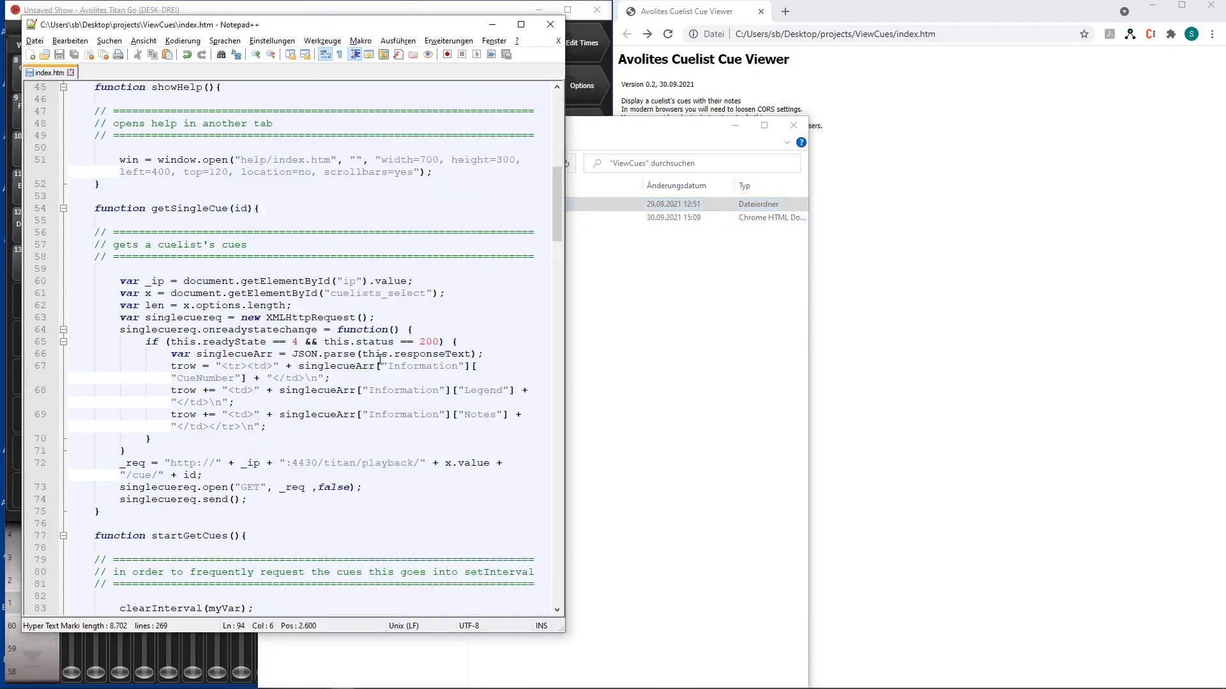
scroll(down, 3)
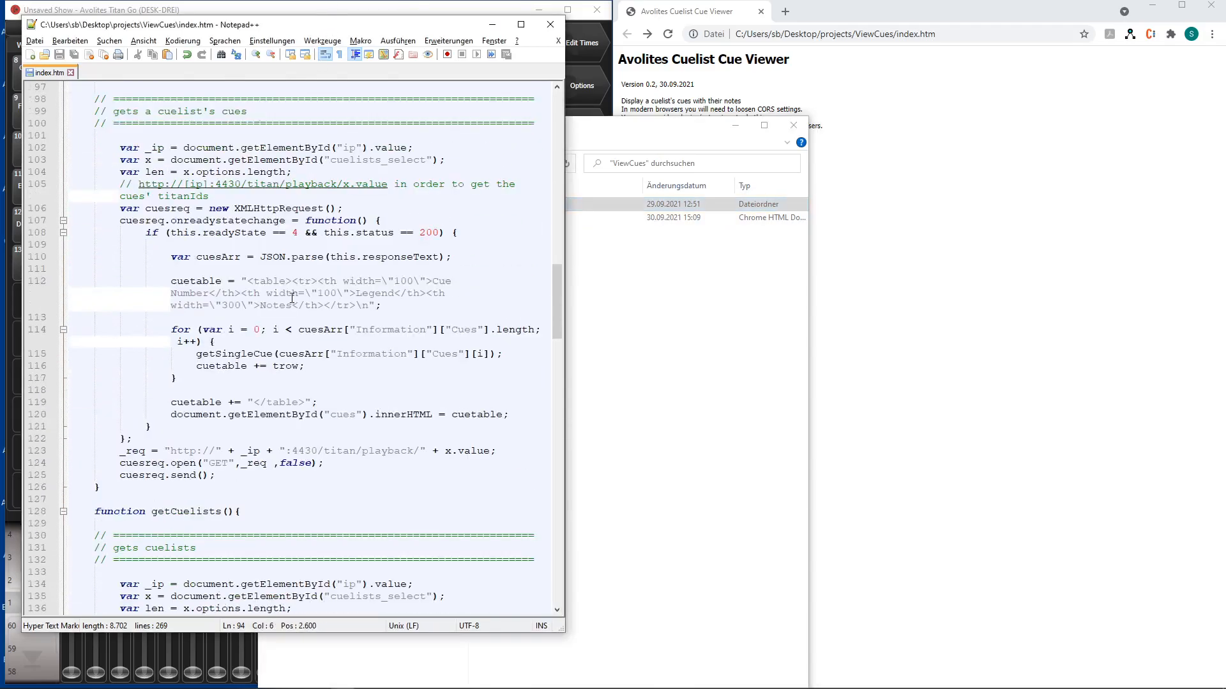
scroll(down, 3)
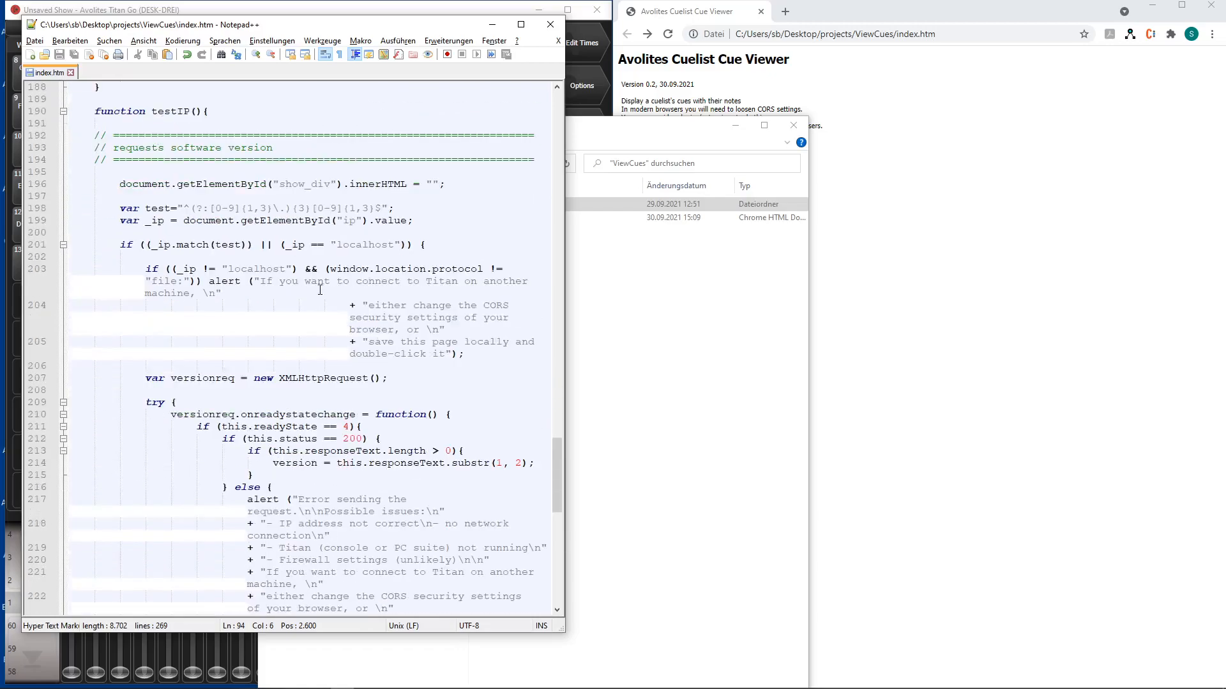
scroll(down, 3)
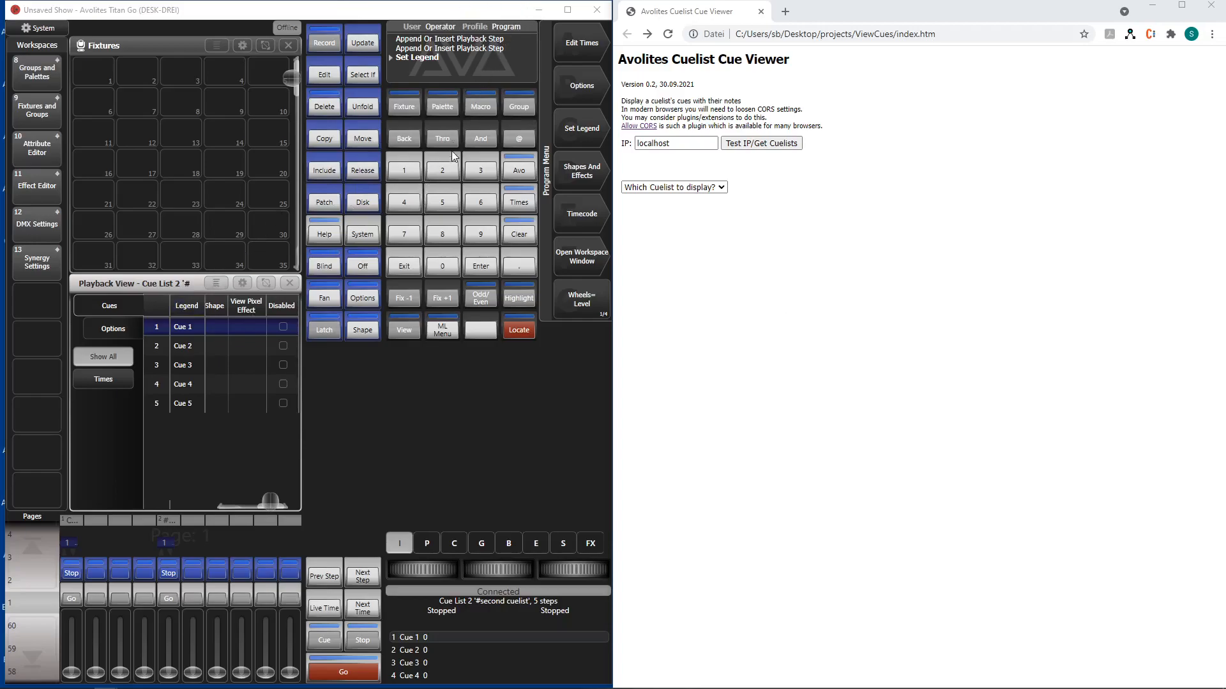
mouse_move(448, 156)
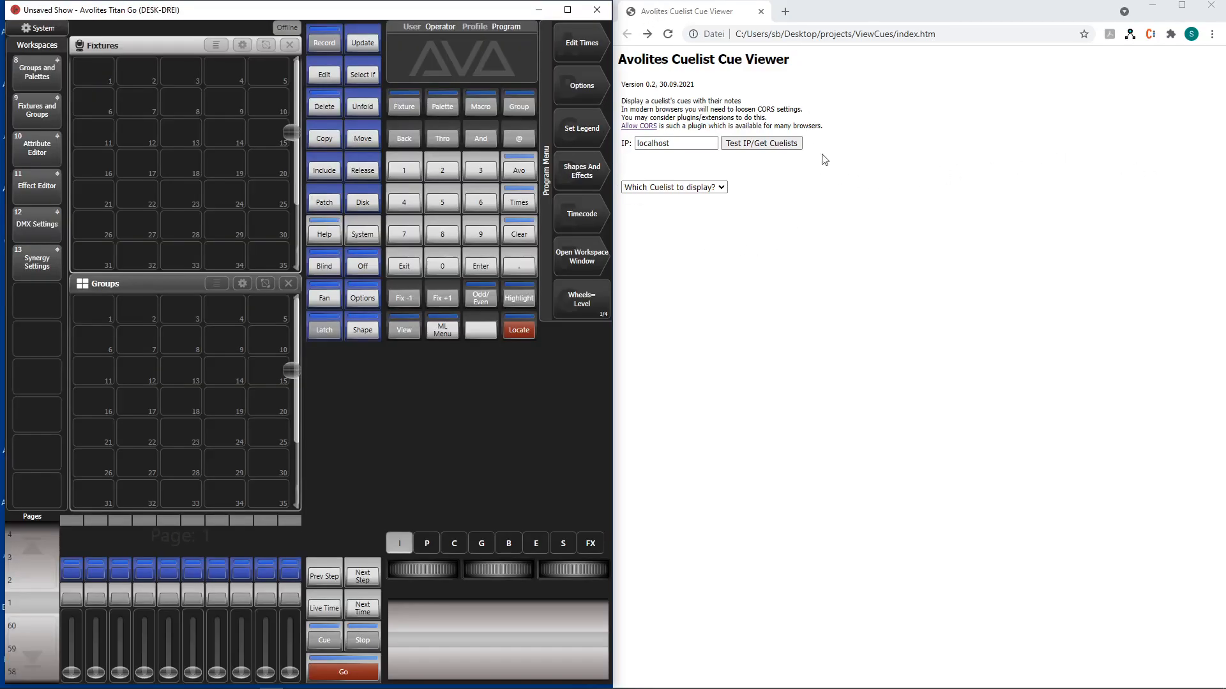
Step: Test the localhost IP in the Cue Viewer, which reports show 'Unsaved Show'
click(675, 143)
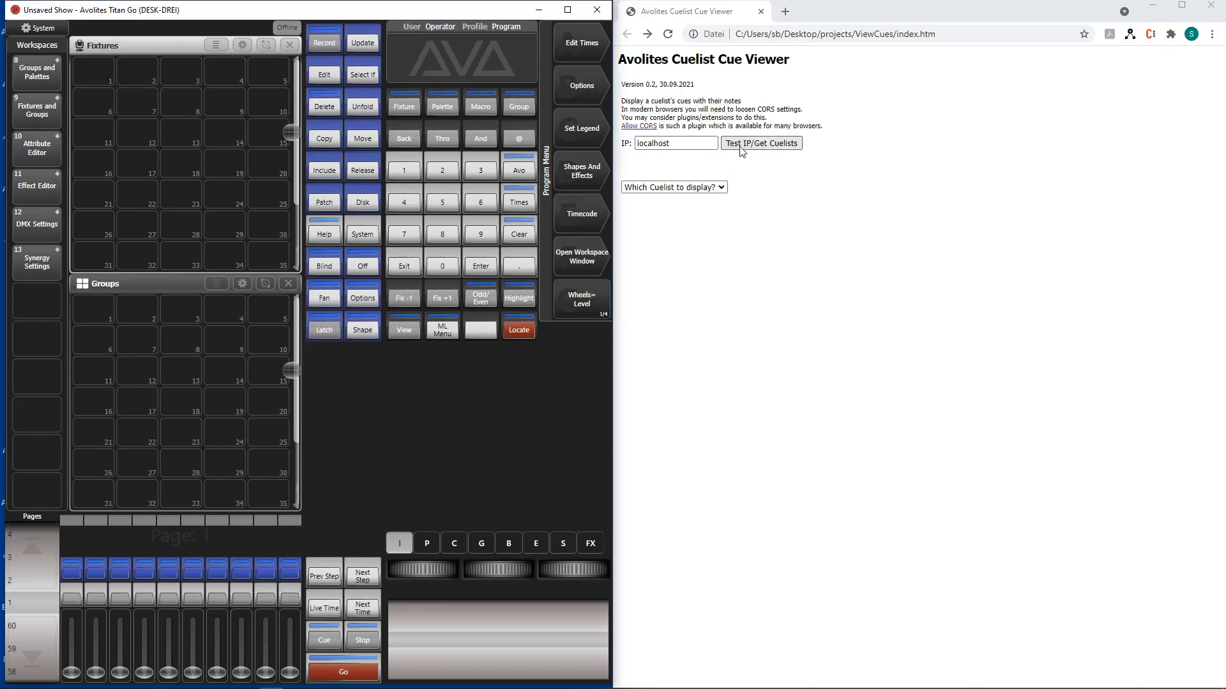
click(760, 143)
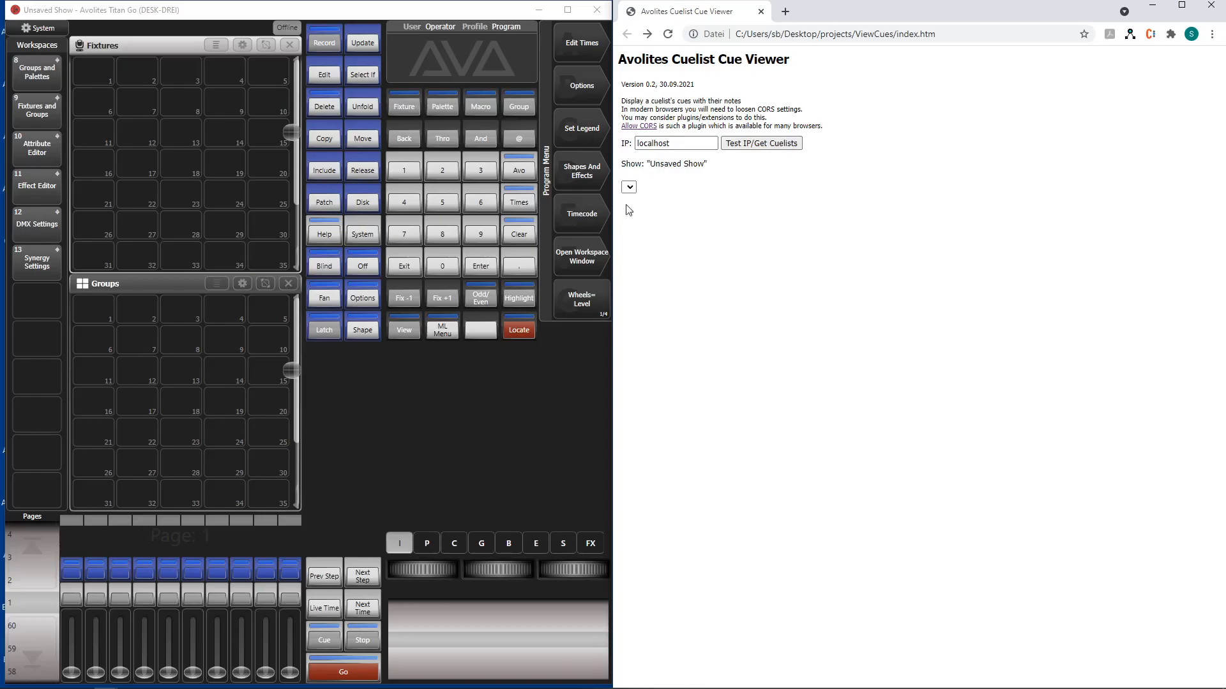
mouse_move(668, 190)
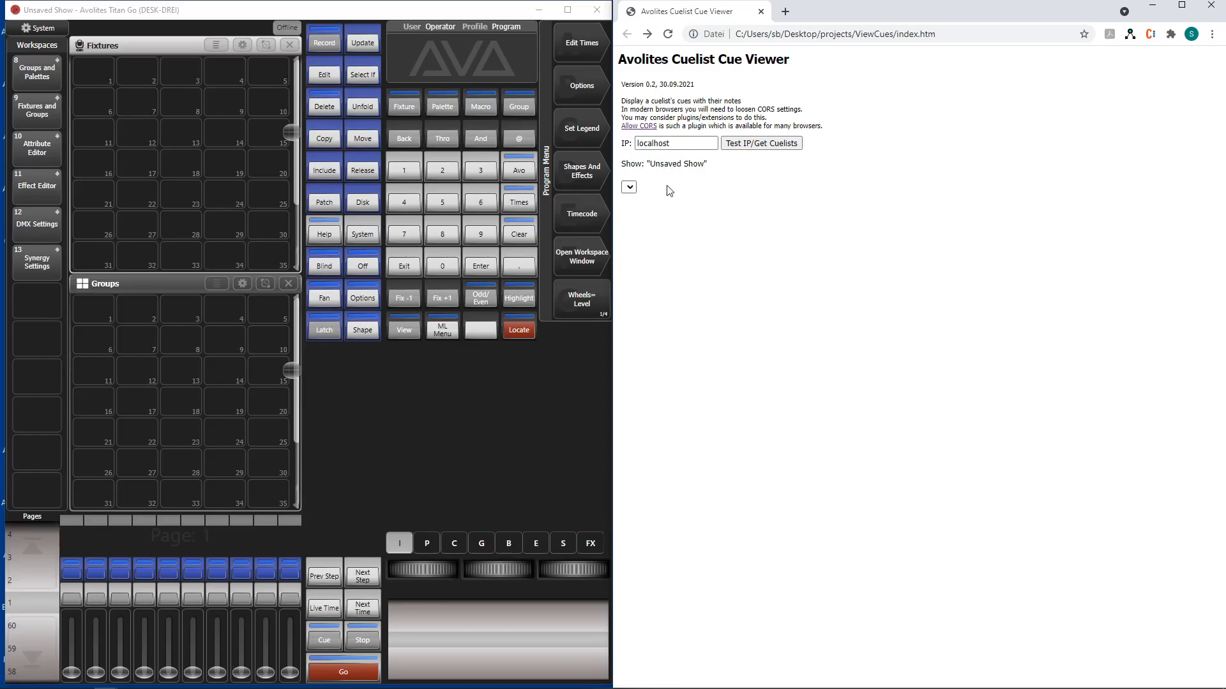
mouse_move(550, 297)
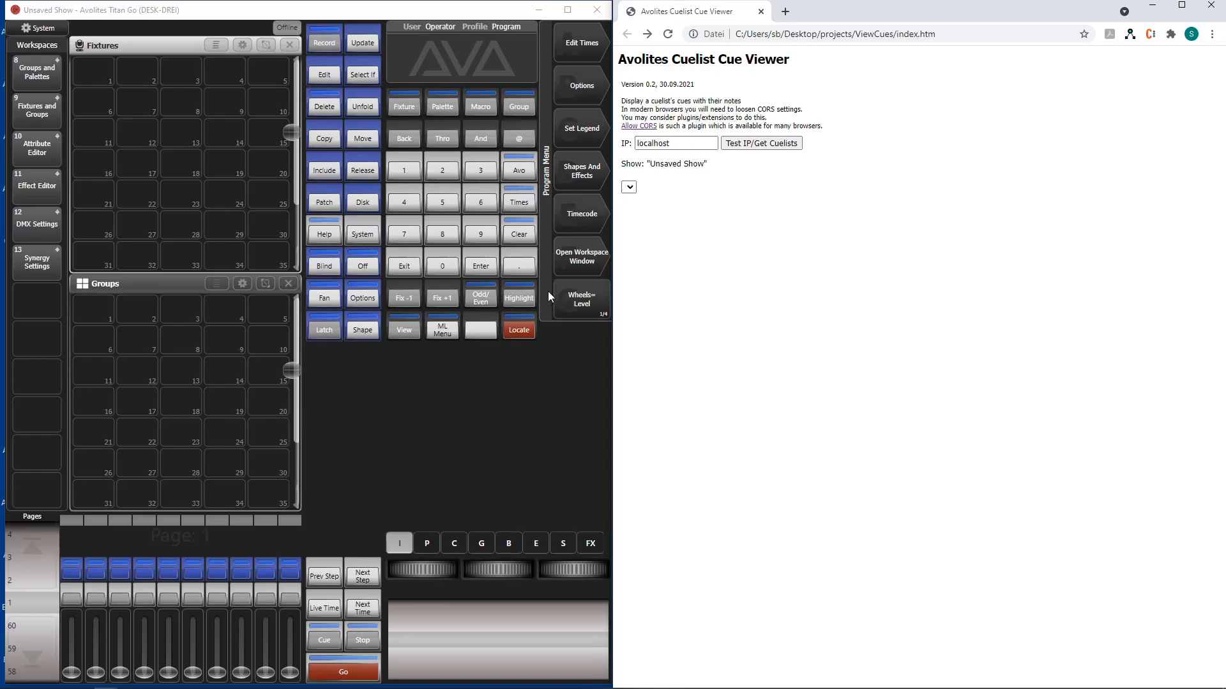
mouse_move(349, 82)
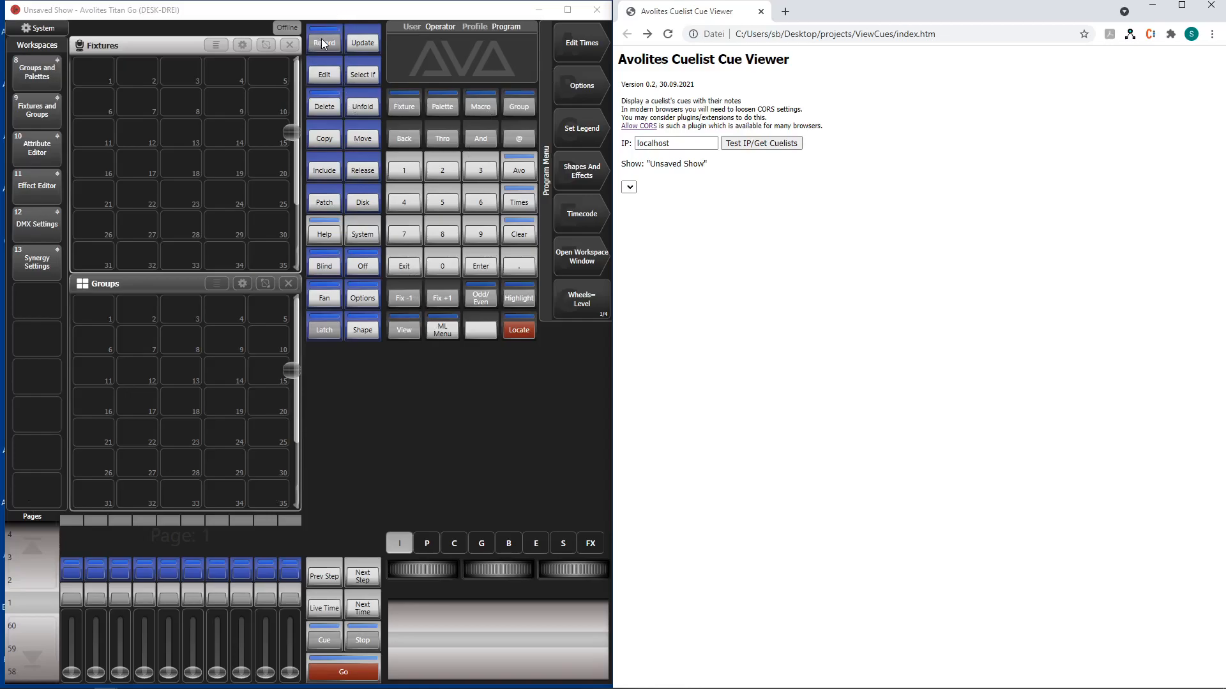
Step: Record seven-cue Cue List 1 on playback one and fetch it into the viewer
click(323, 41)
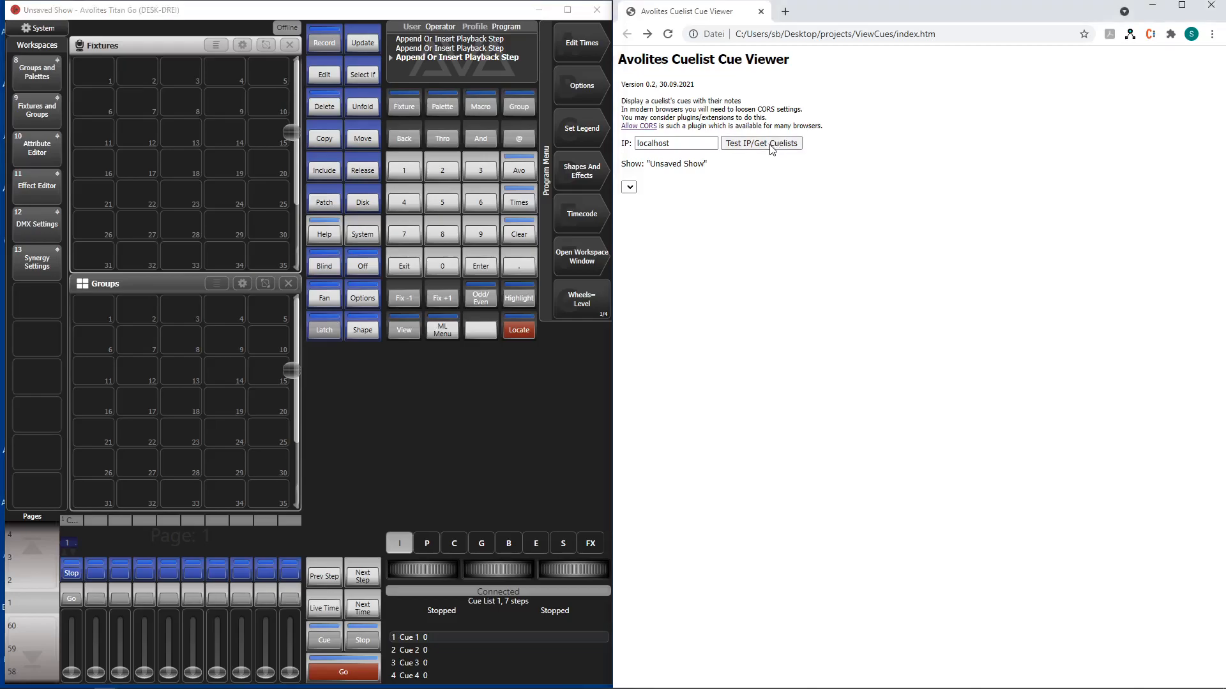
click(760, 143)
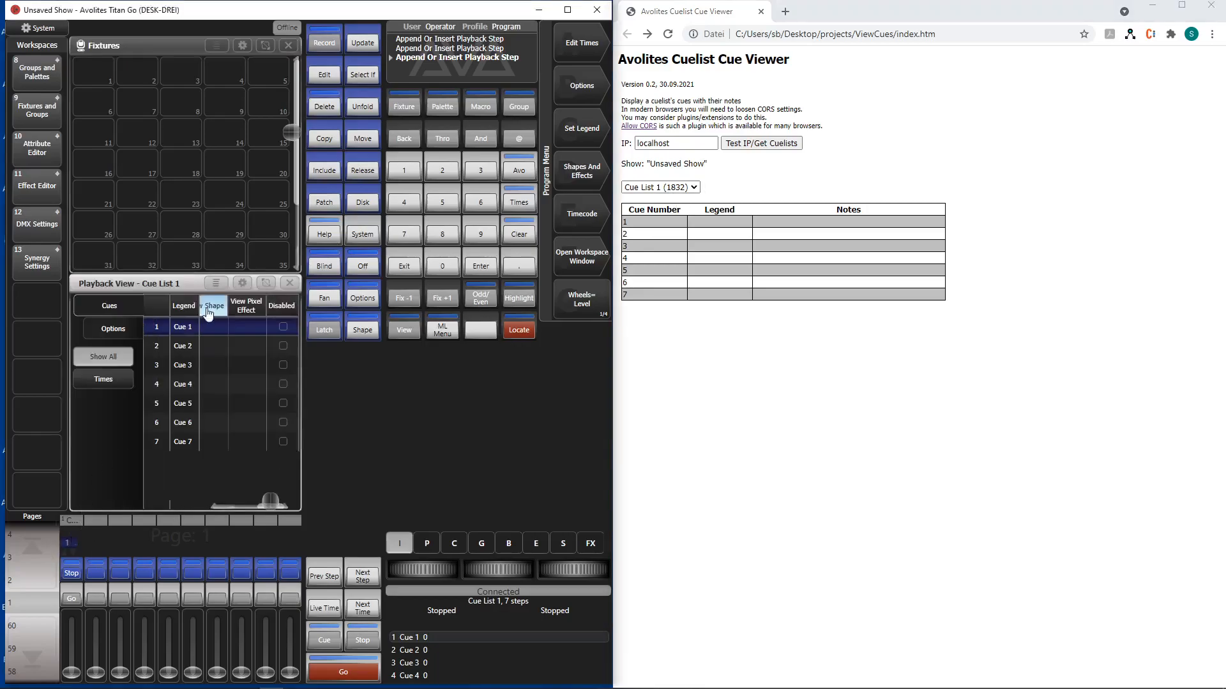
Step: Set cue 1's legend to 'First Cue' in Playback View
click(183, 327)
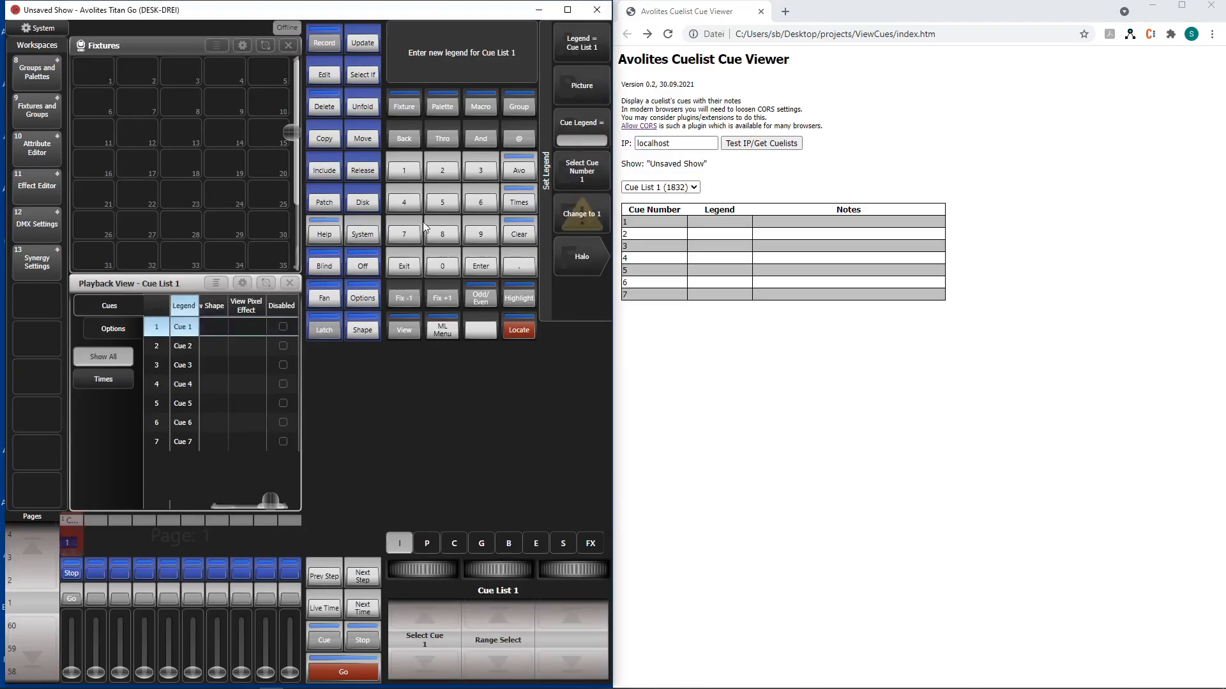
text(First)
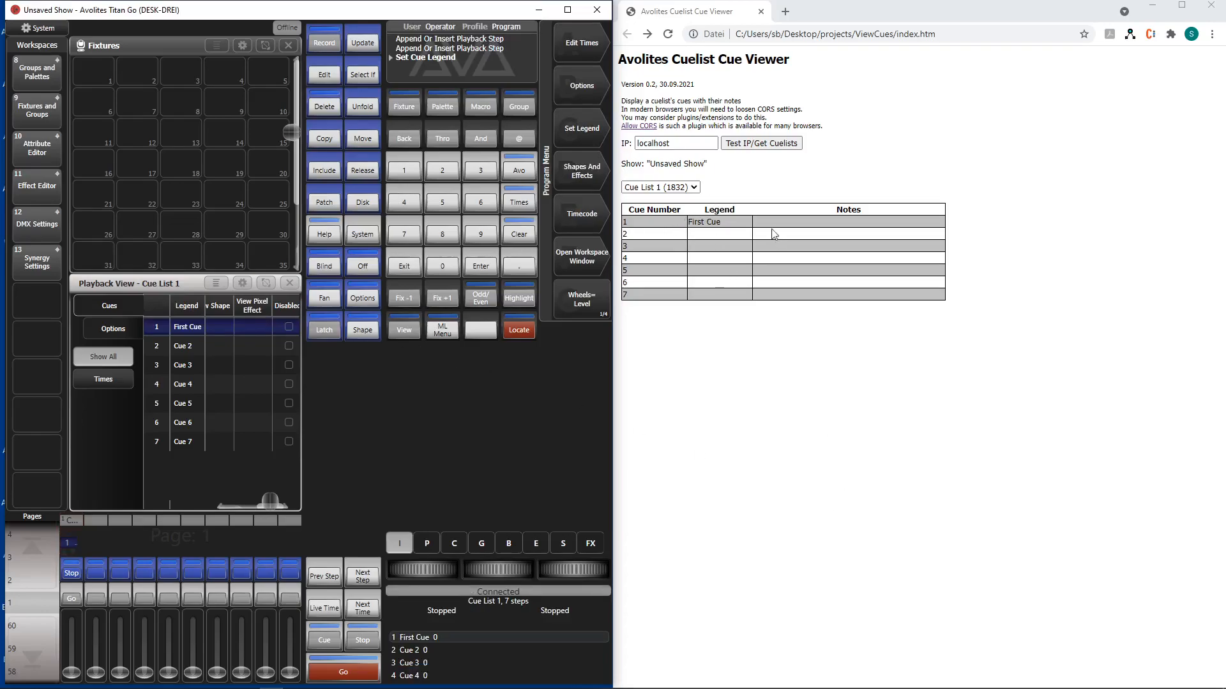
mouse_move(274, 471)
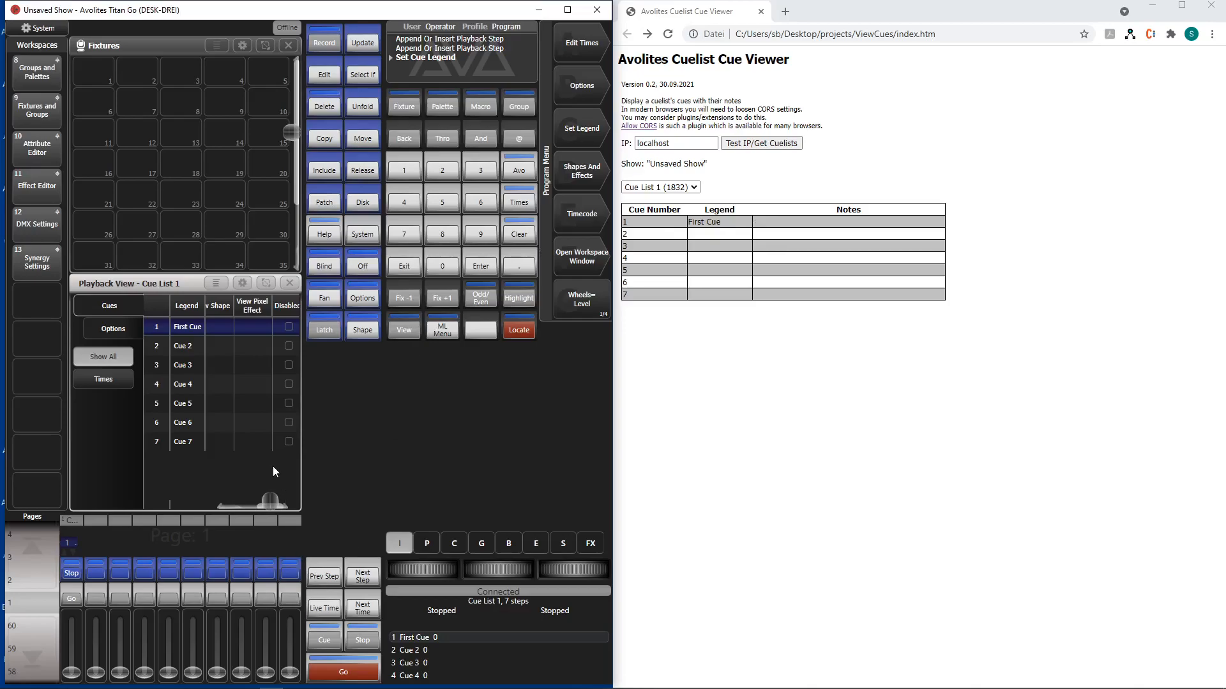
mouse_move(262, 518)
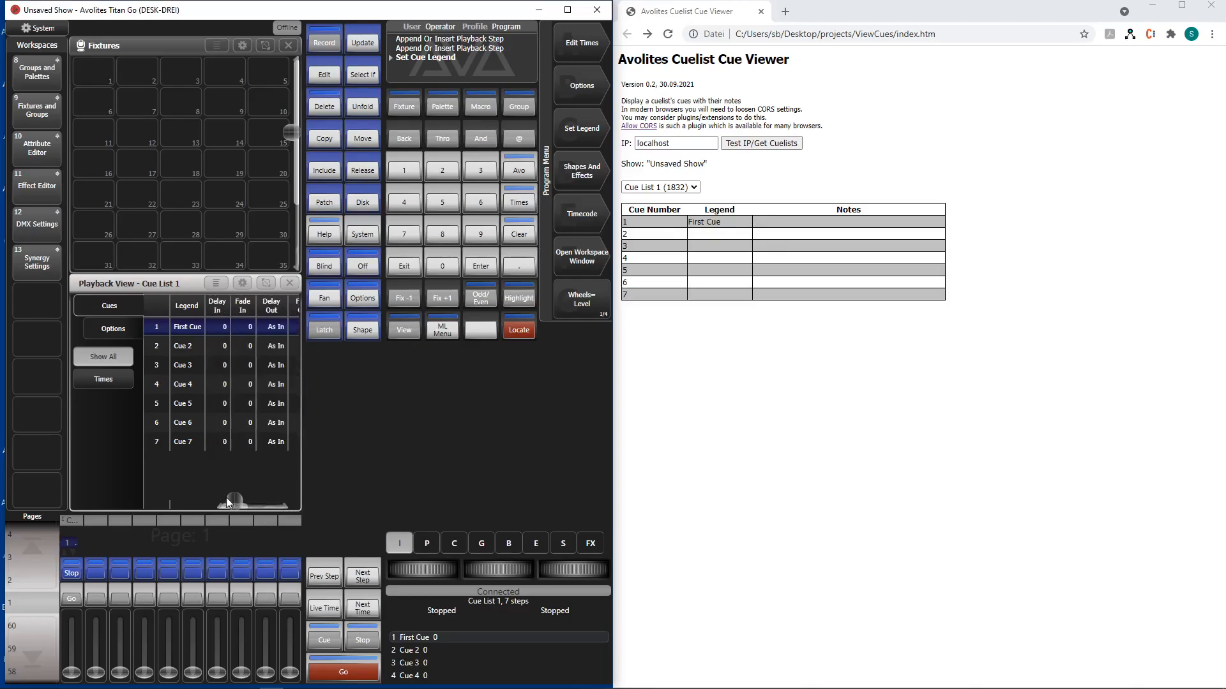
drag(233, 501, 252, 504)
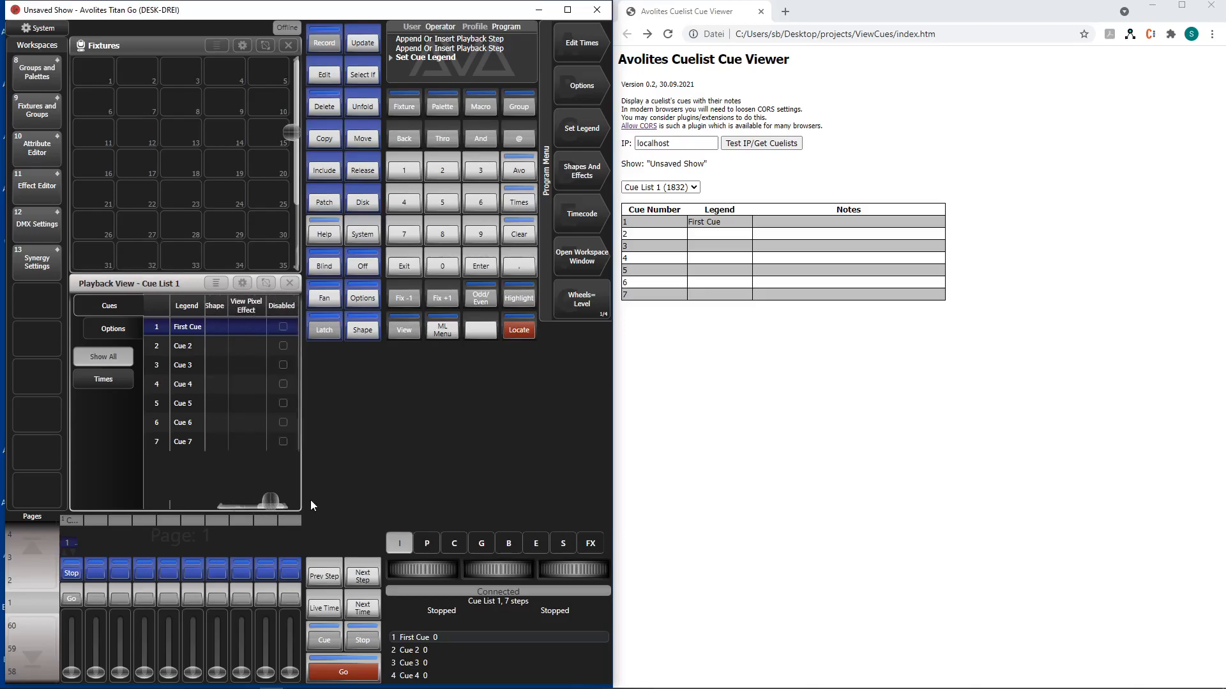
Step: Enter the note 'Notes of cue # 2' in cue 2's Notes cell
drag(235, 500, 274, 500)
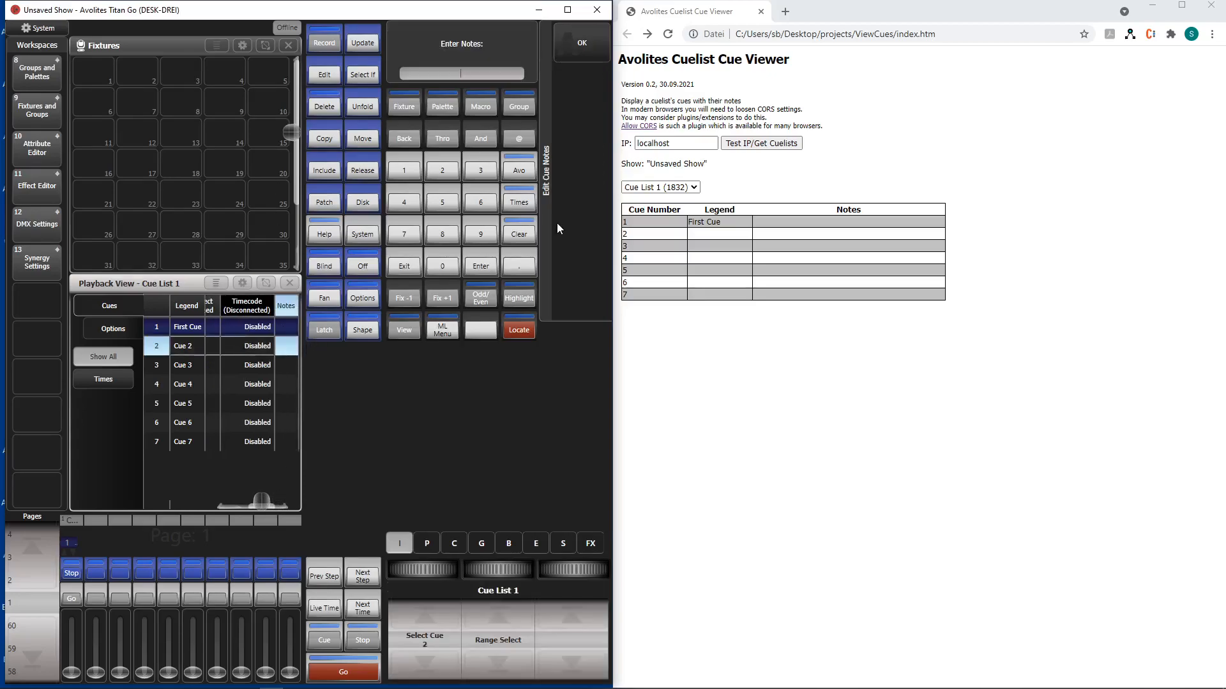
text(Notes)
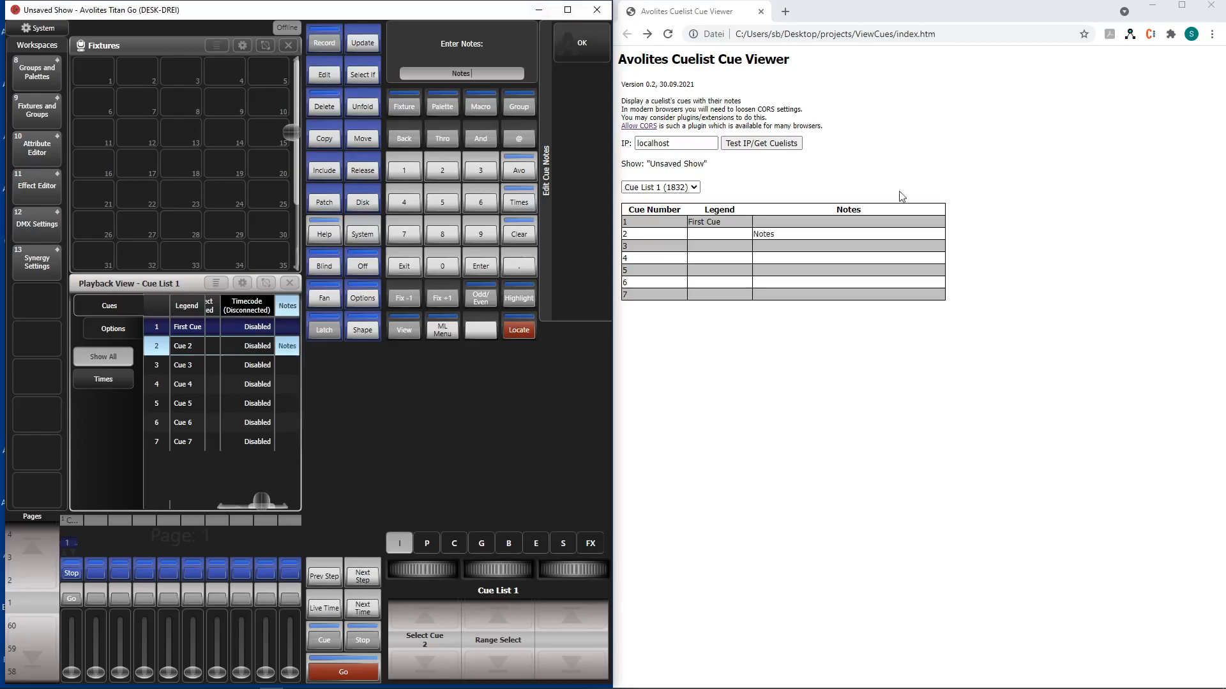
mouse_move(805, 240)
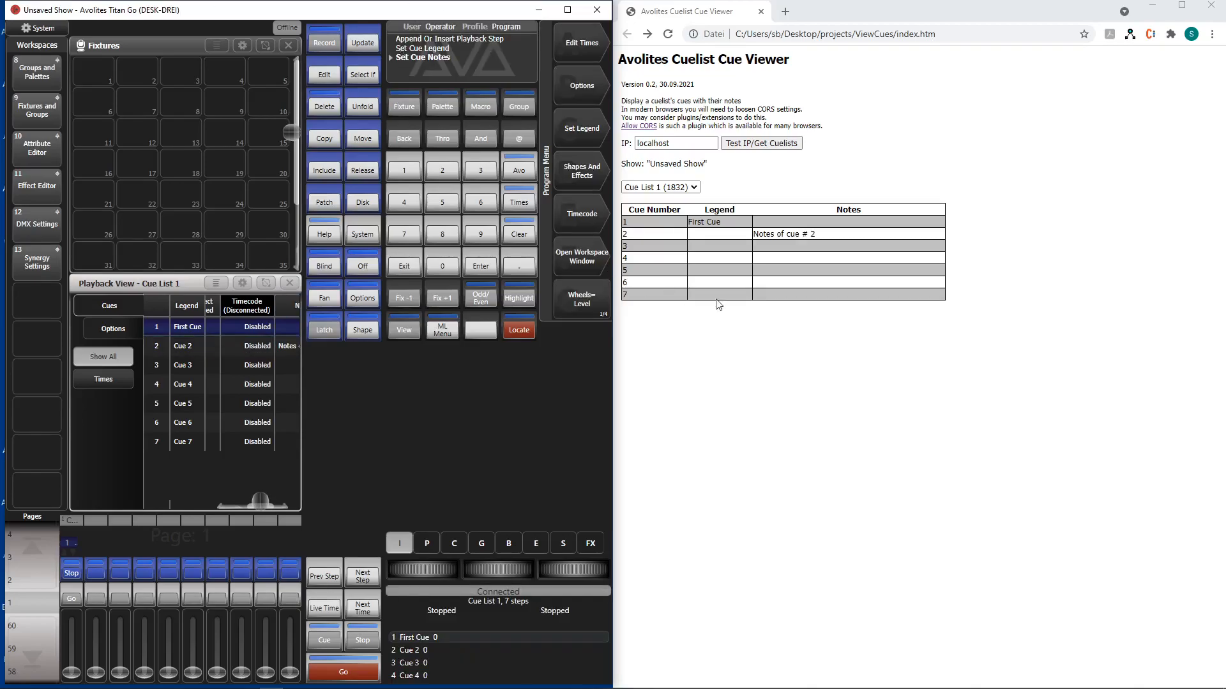
mouse_move(864, 226)
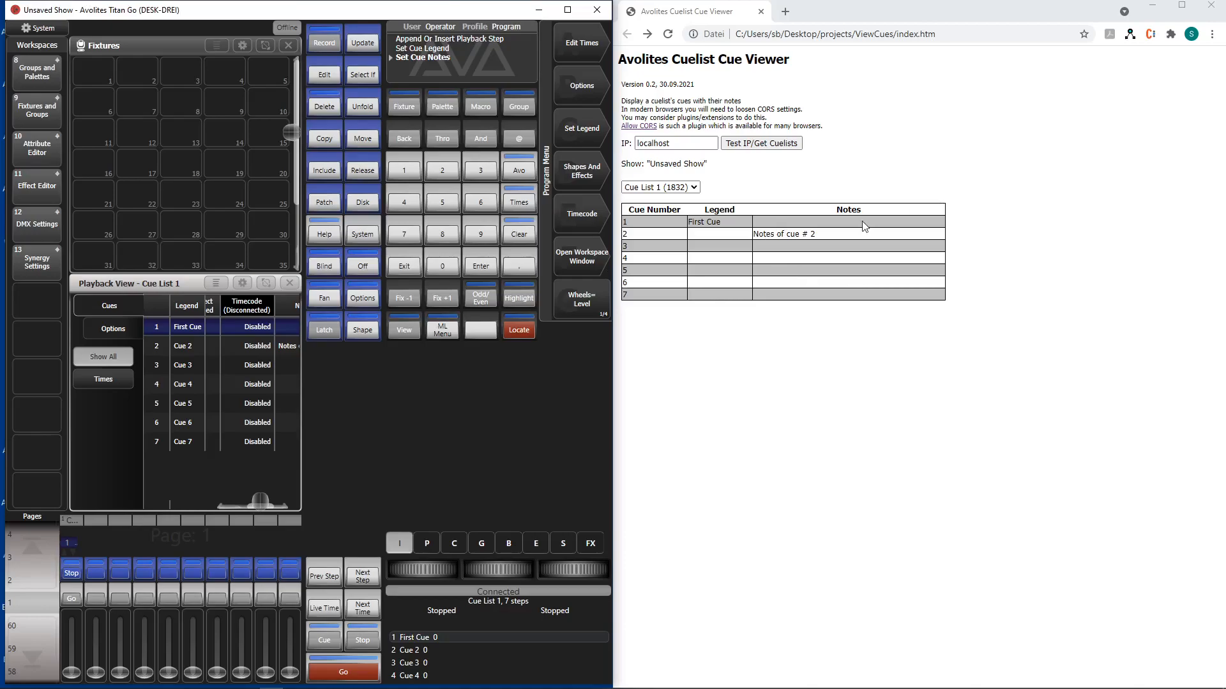
mouse_move(268, 351)
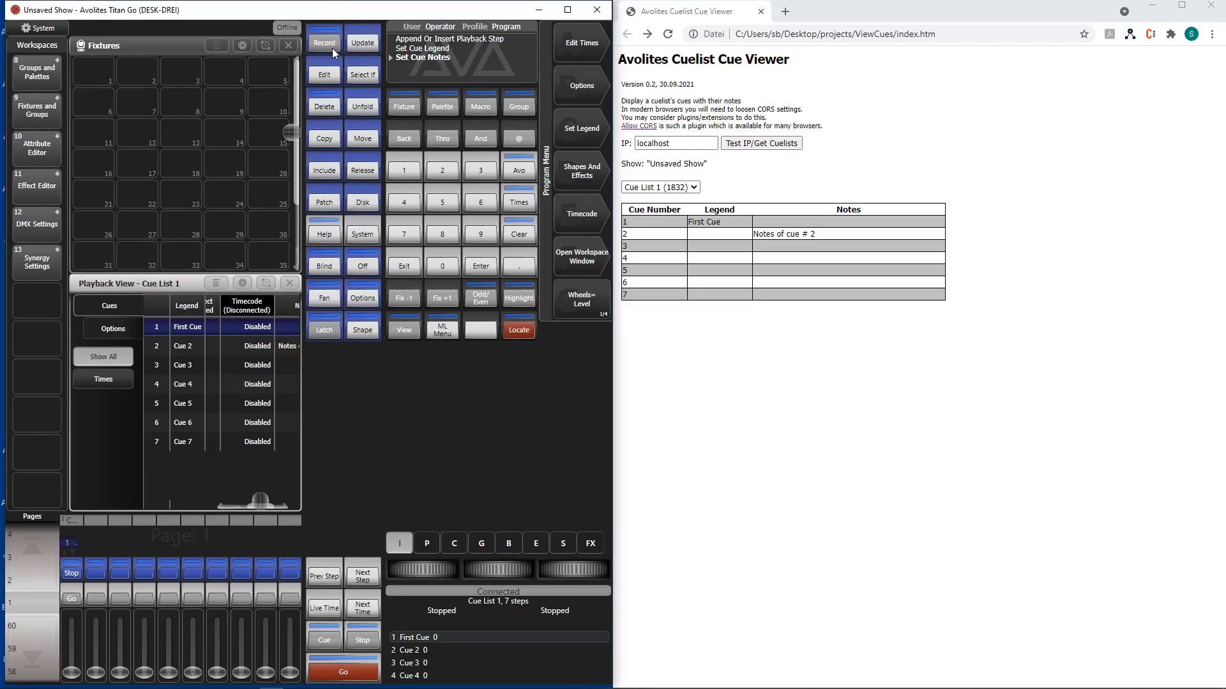
Step: Start a Record > Create Cue List operation in Titan Go
click(323, 43)
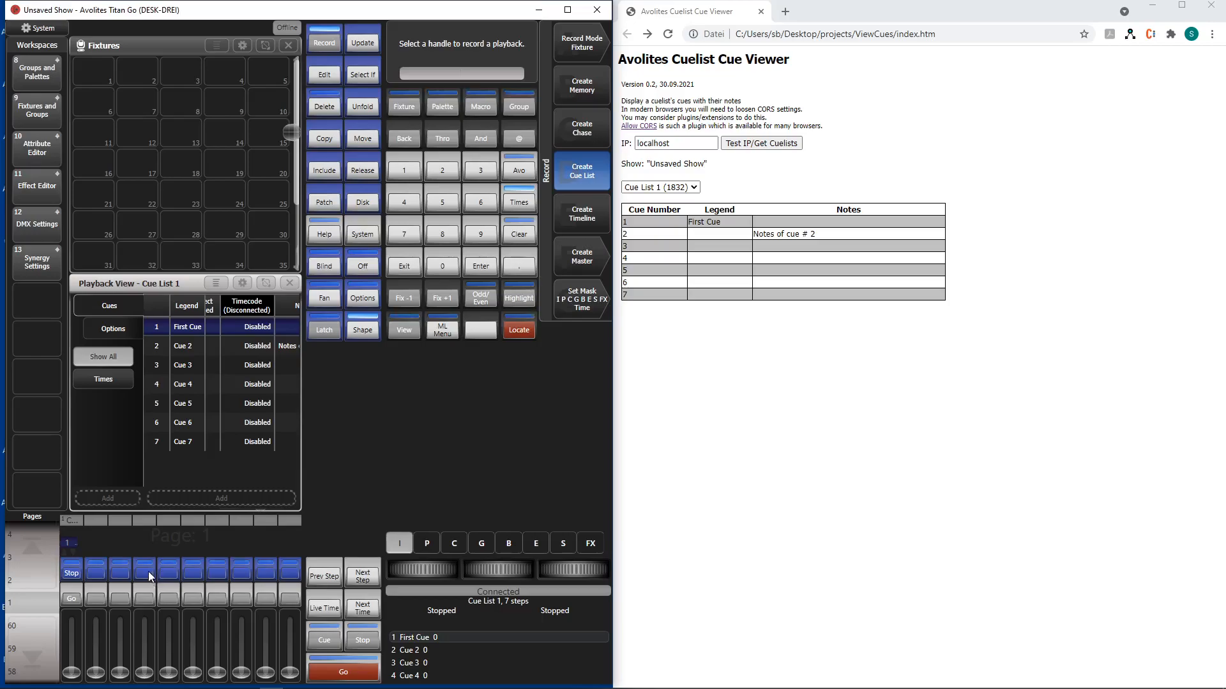
Step: Record Cue List 2 on the fourth playback and legend it 'Second Cuelist'
click(143, 570)
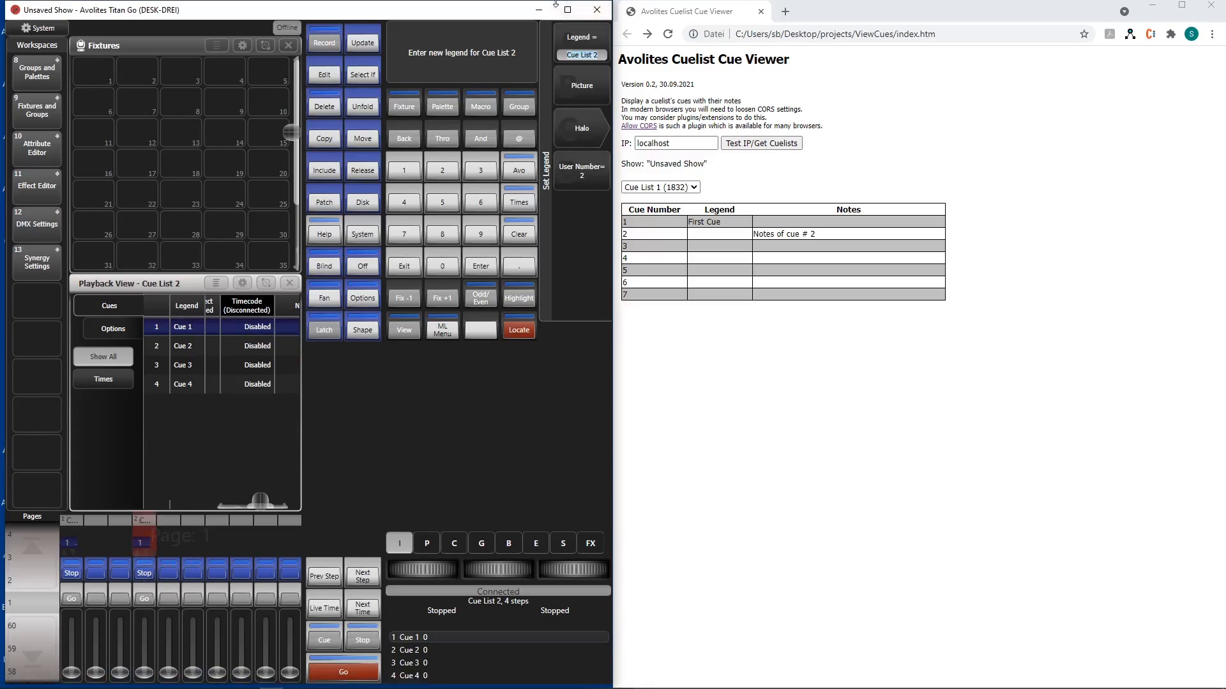
text(Se)
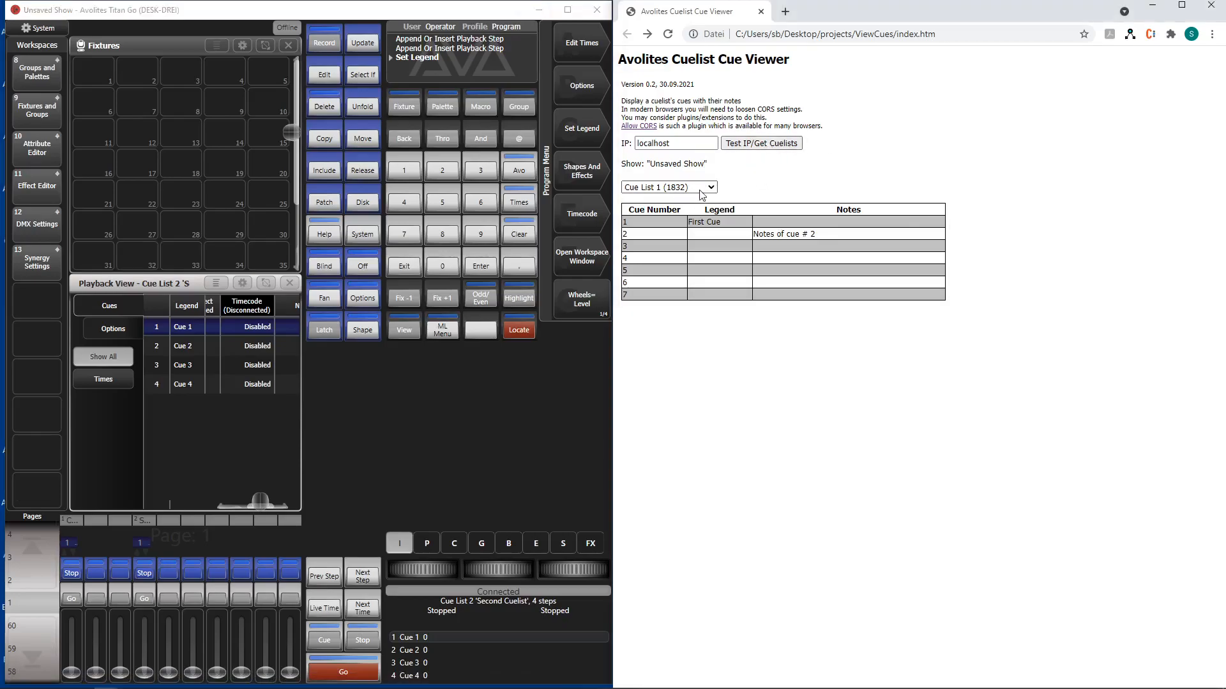
Step: Pick Second Cuelist (1841) from the viewer's cue list dropdown
click(668, 187)
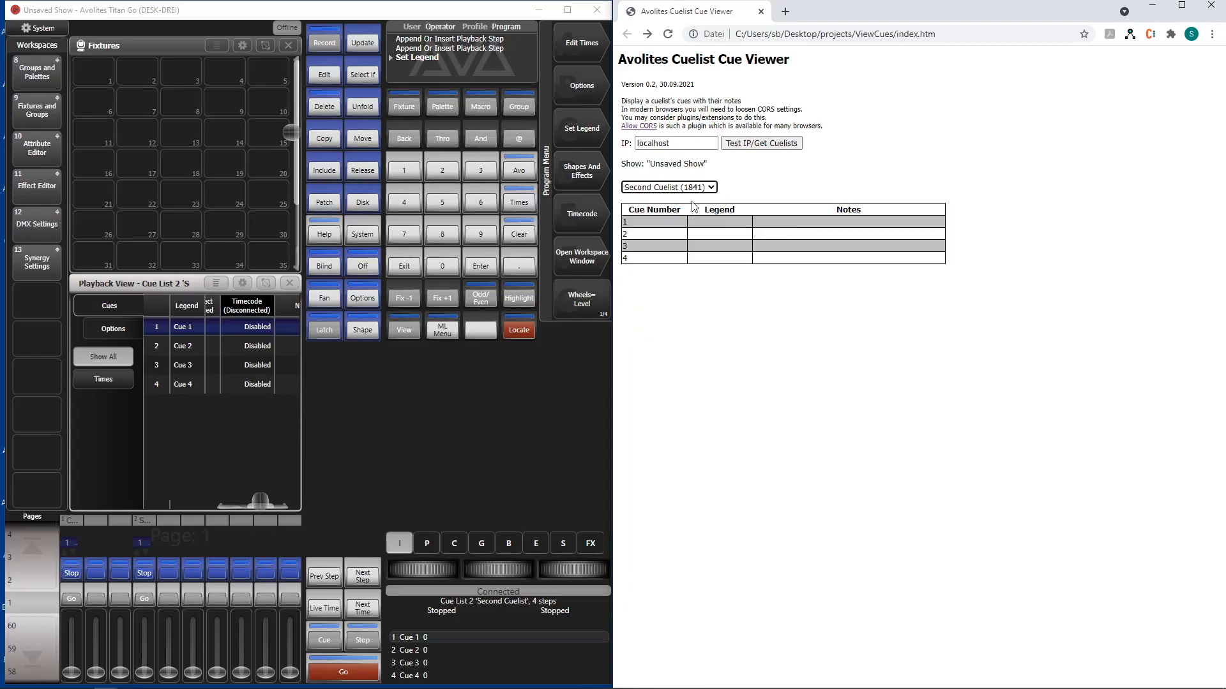
click(668, 187)
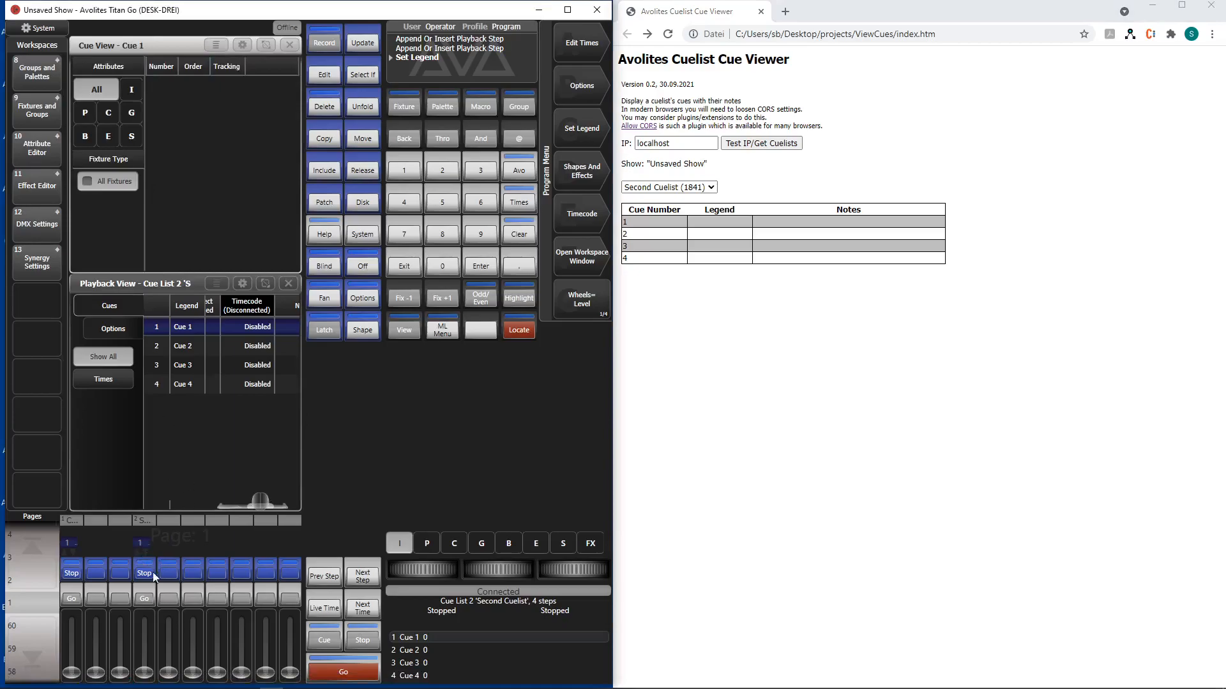
mouse_move(193, 367)
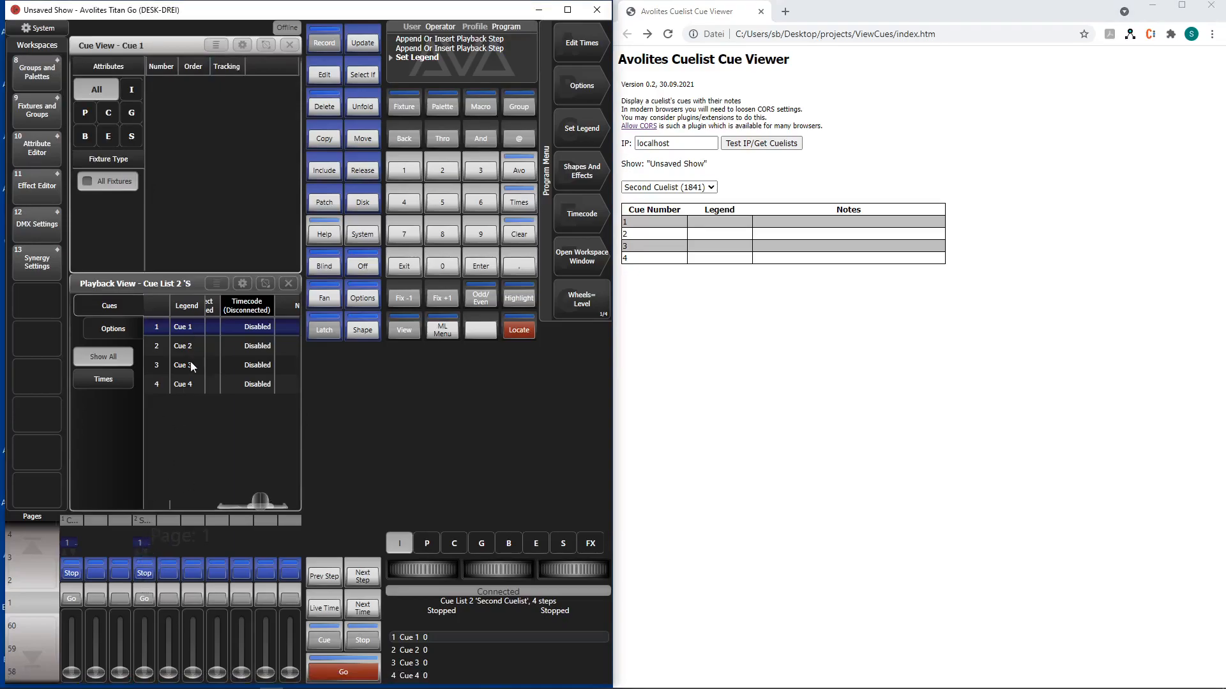
mouse_move(219, 372)
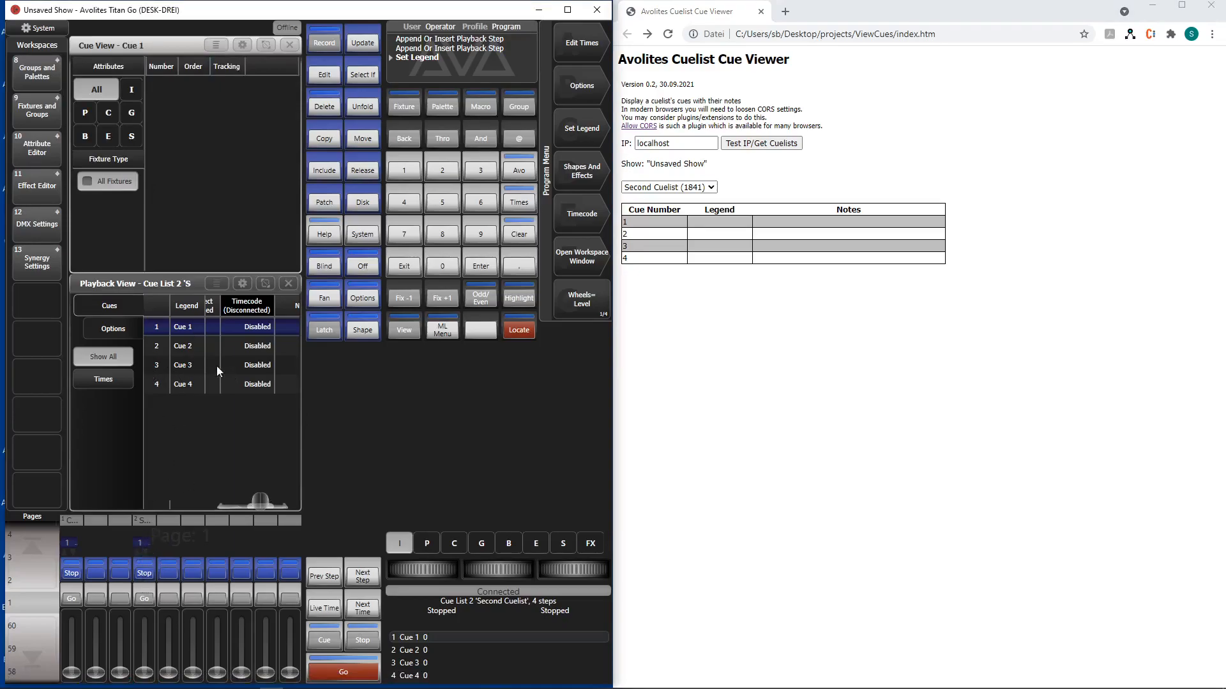
click(182, 365)
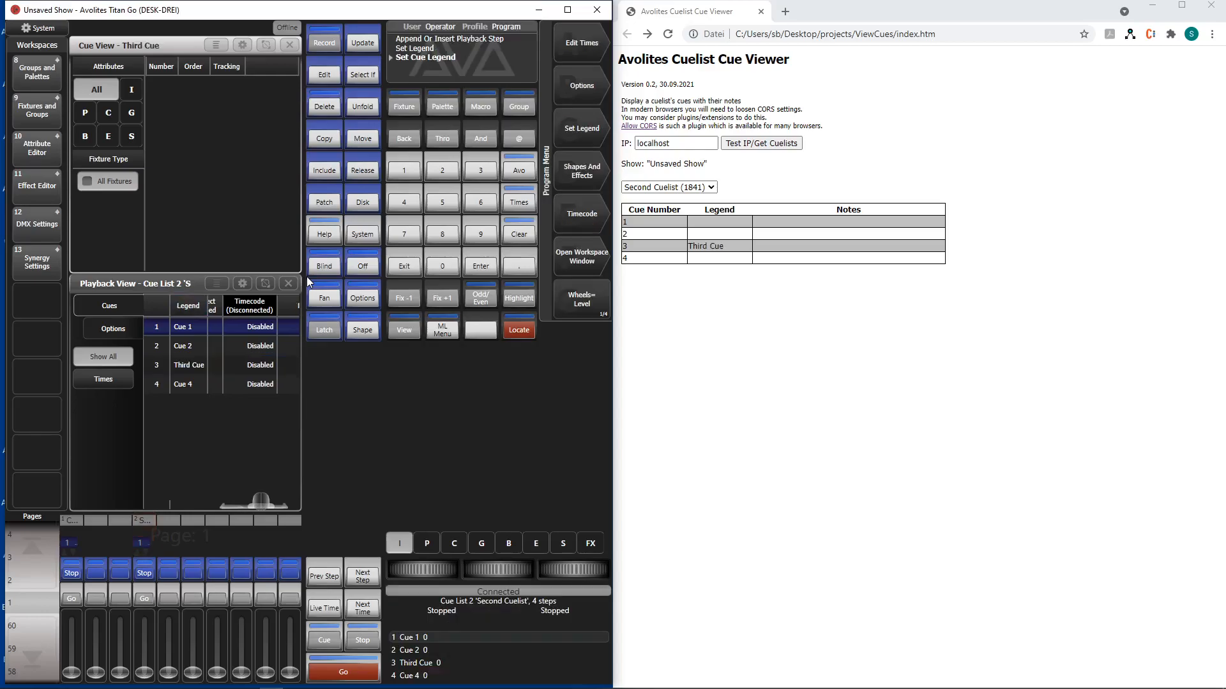
mouse_move(747, 277)
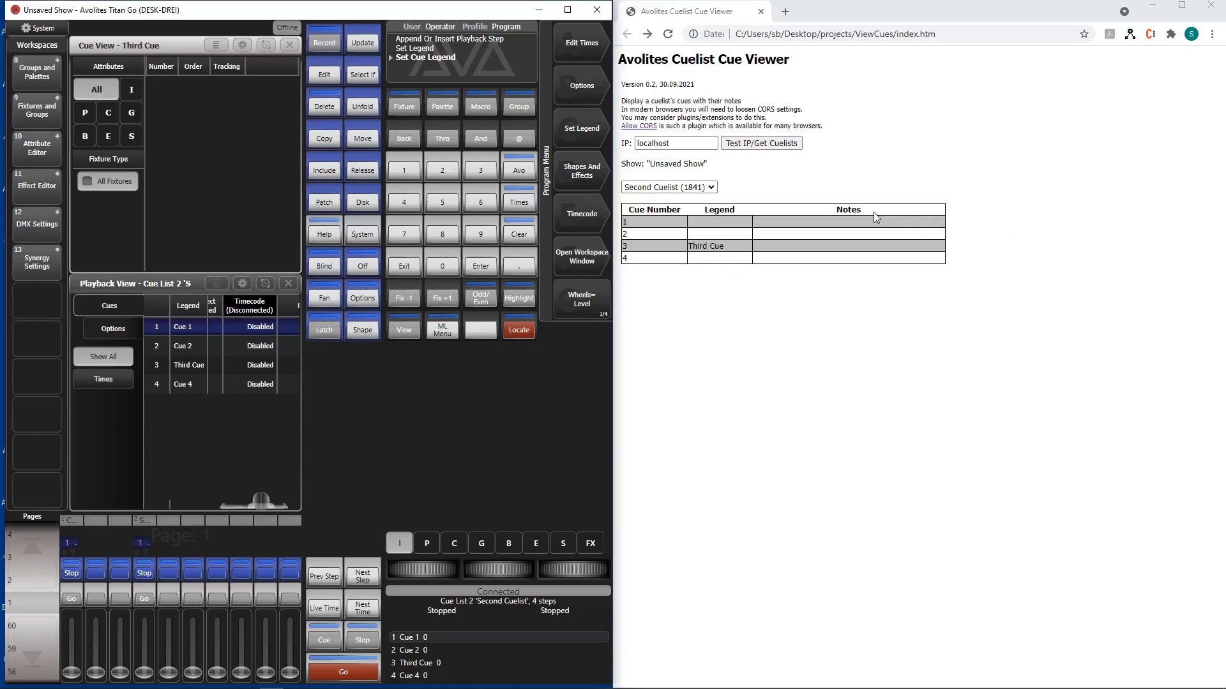
click(675, 143)
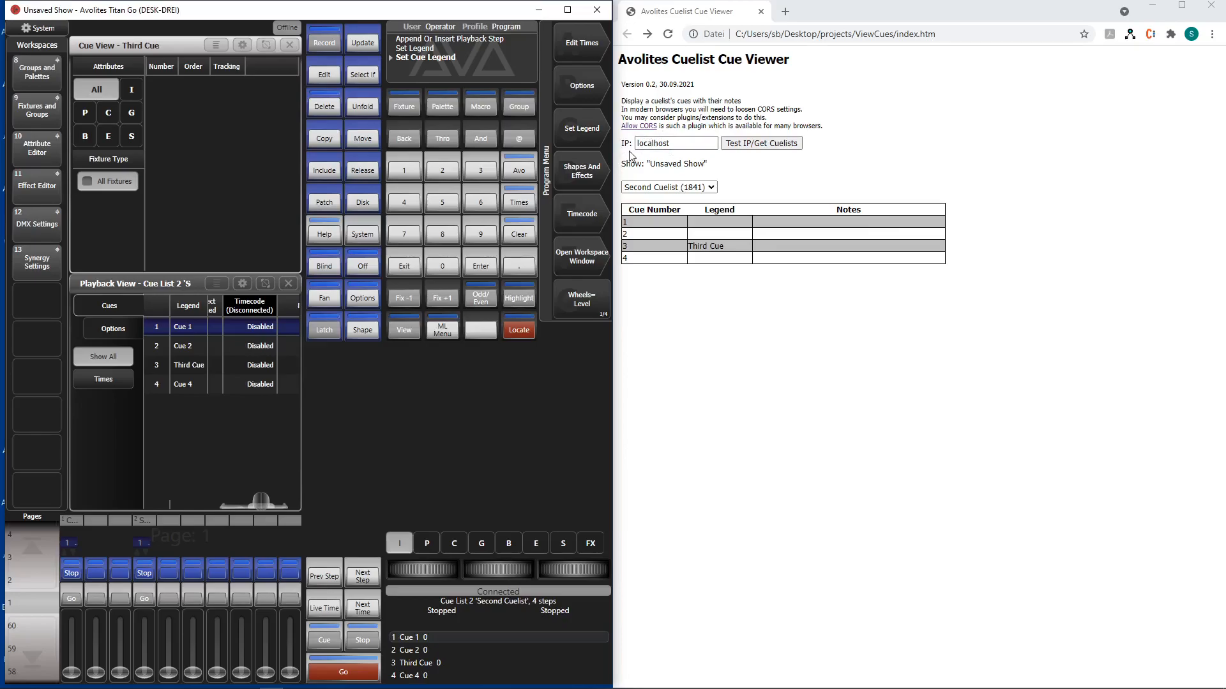
mouse_move(818, 160)
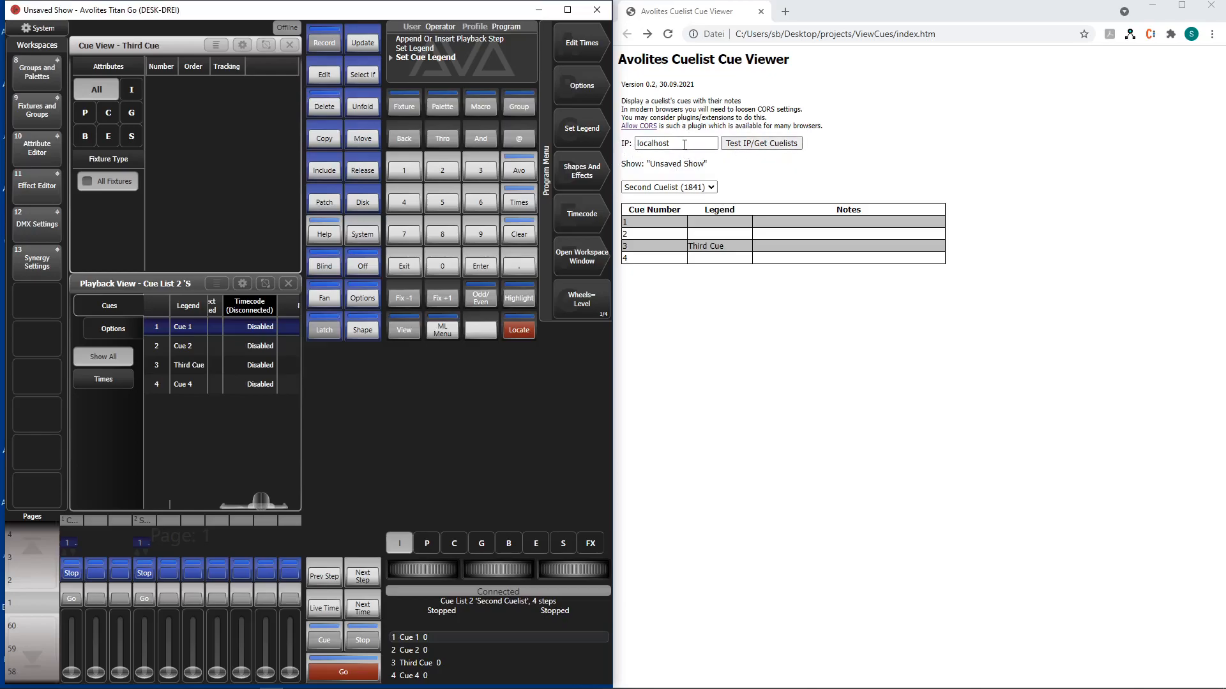
Step: Replace the IP with 192.168.1.180 and fetch that console's cue lists
triple_click(676, 143)
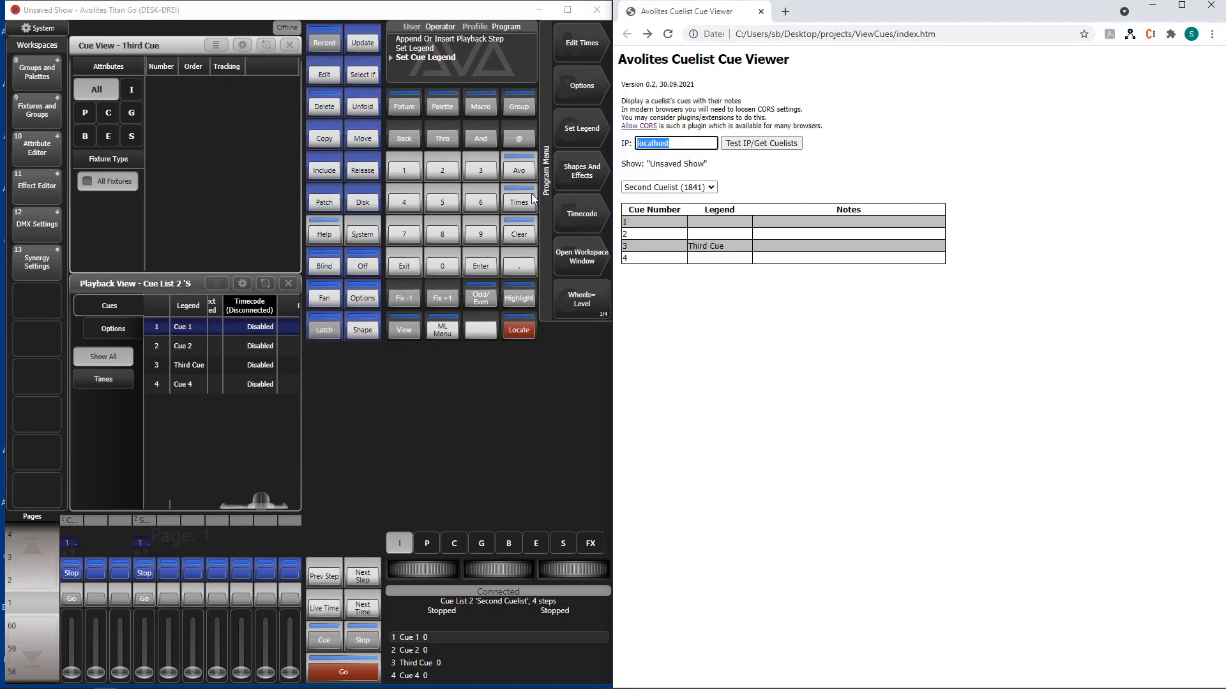
text(192.168.1.)
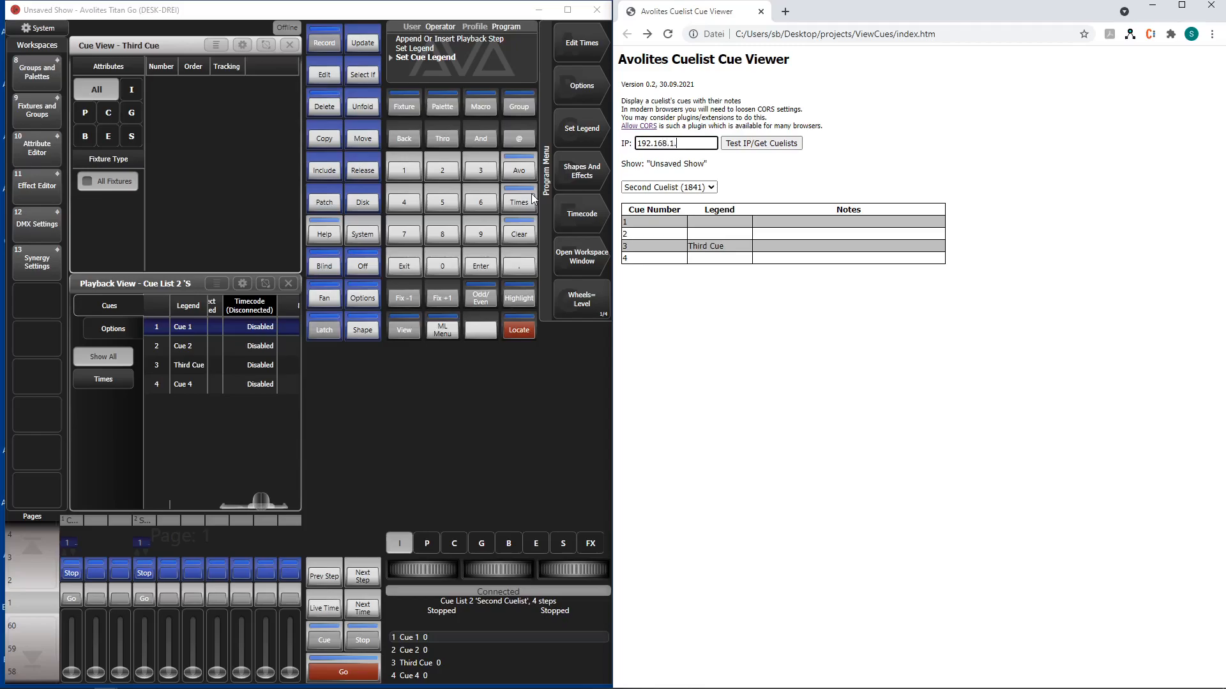
text(180)
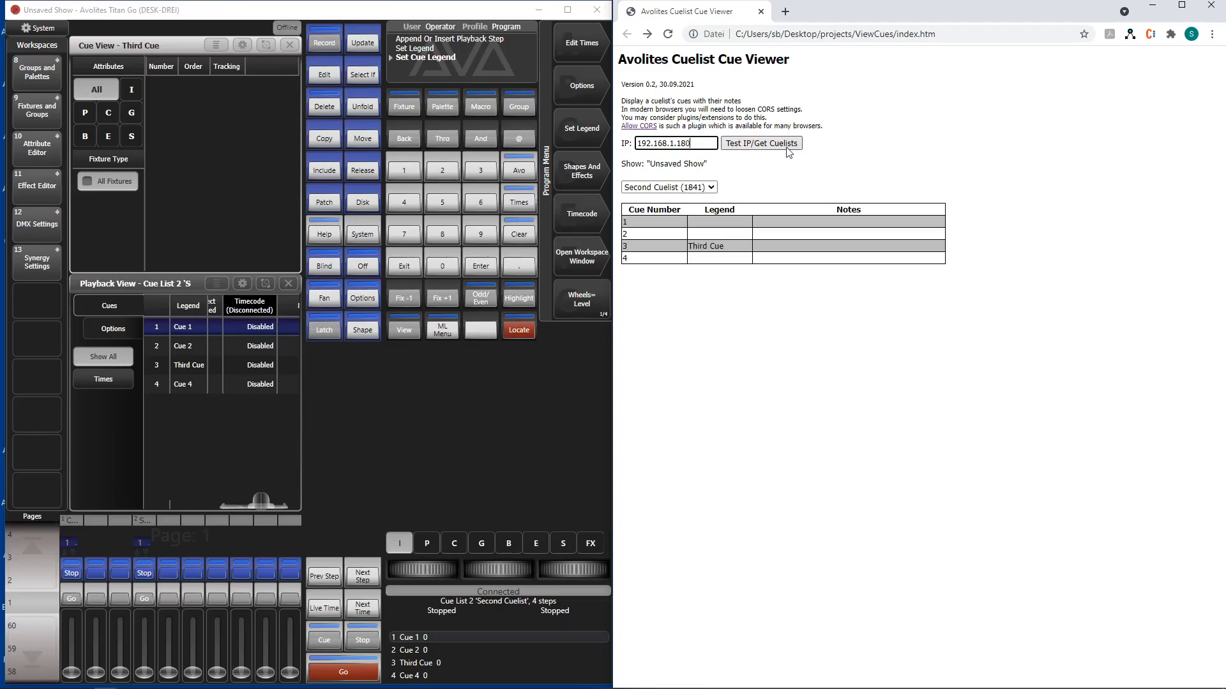
click(759, 143)
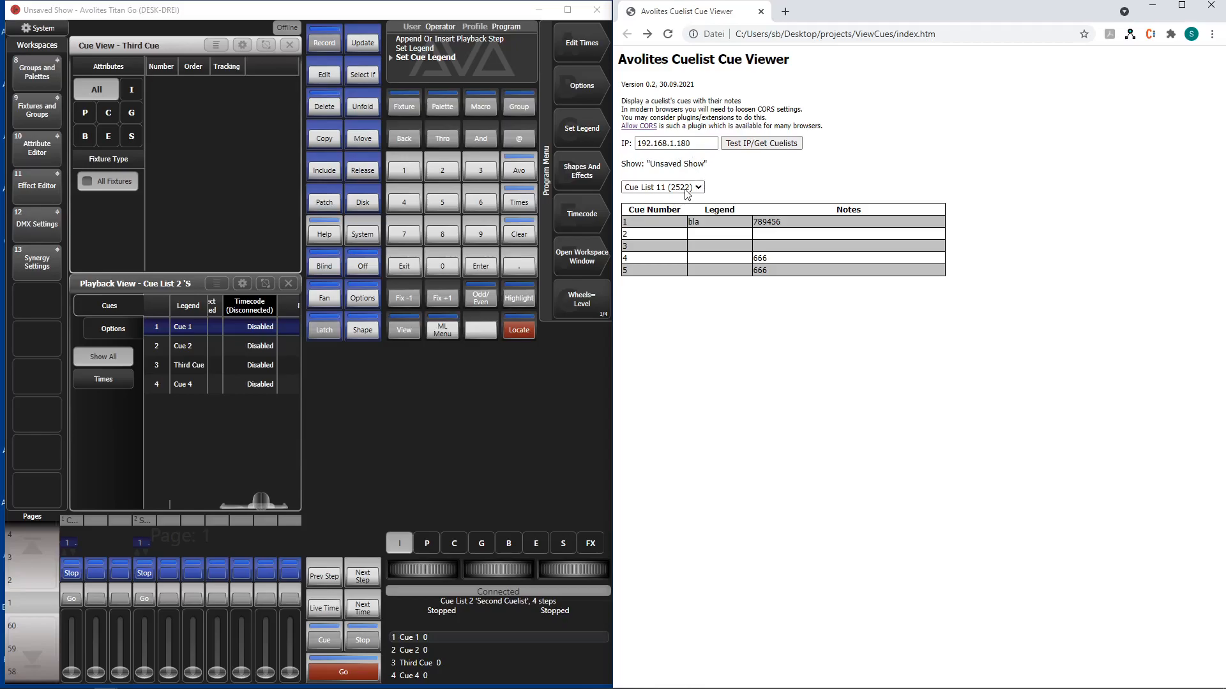
Step: View Cue List 12, then Cue List 11 with its legends and notes
click(661, 187)
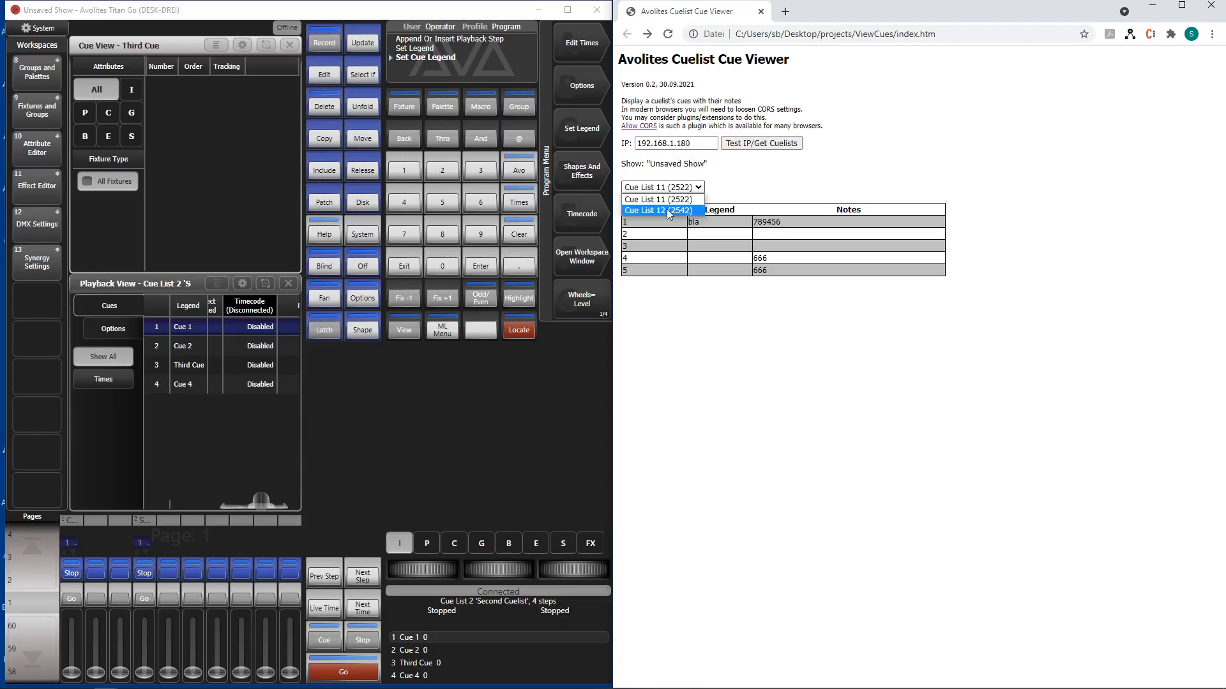
click(658, 209)
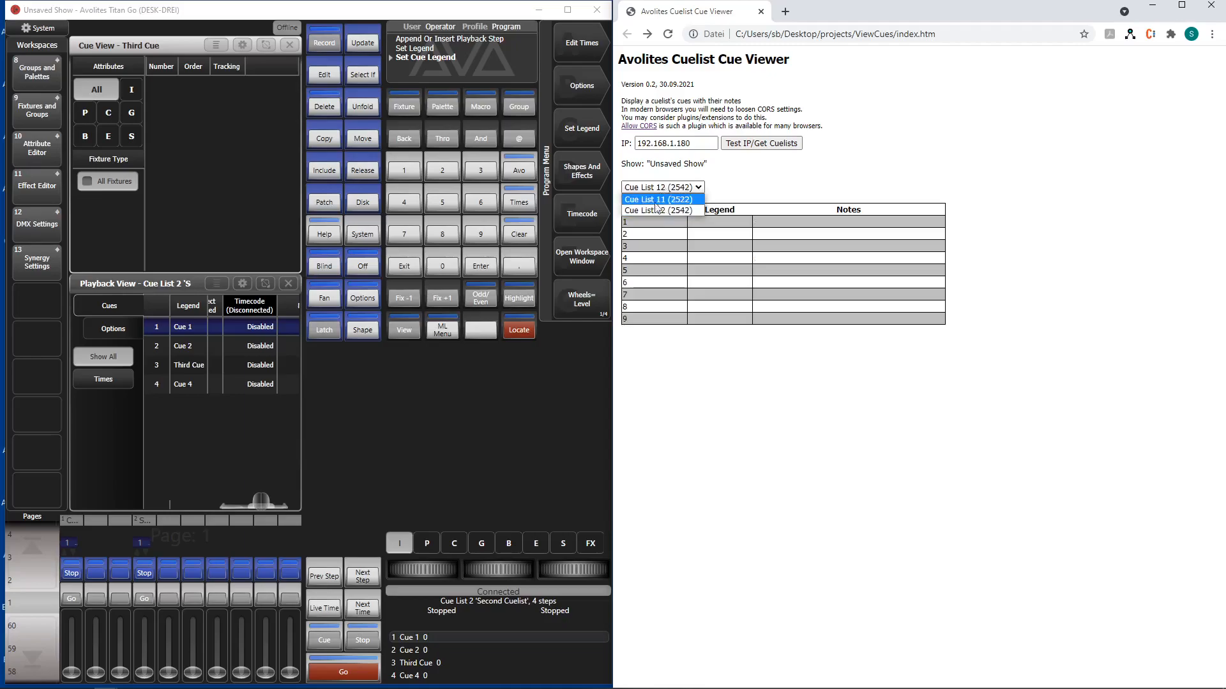
click(659, 199)
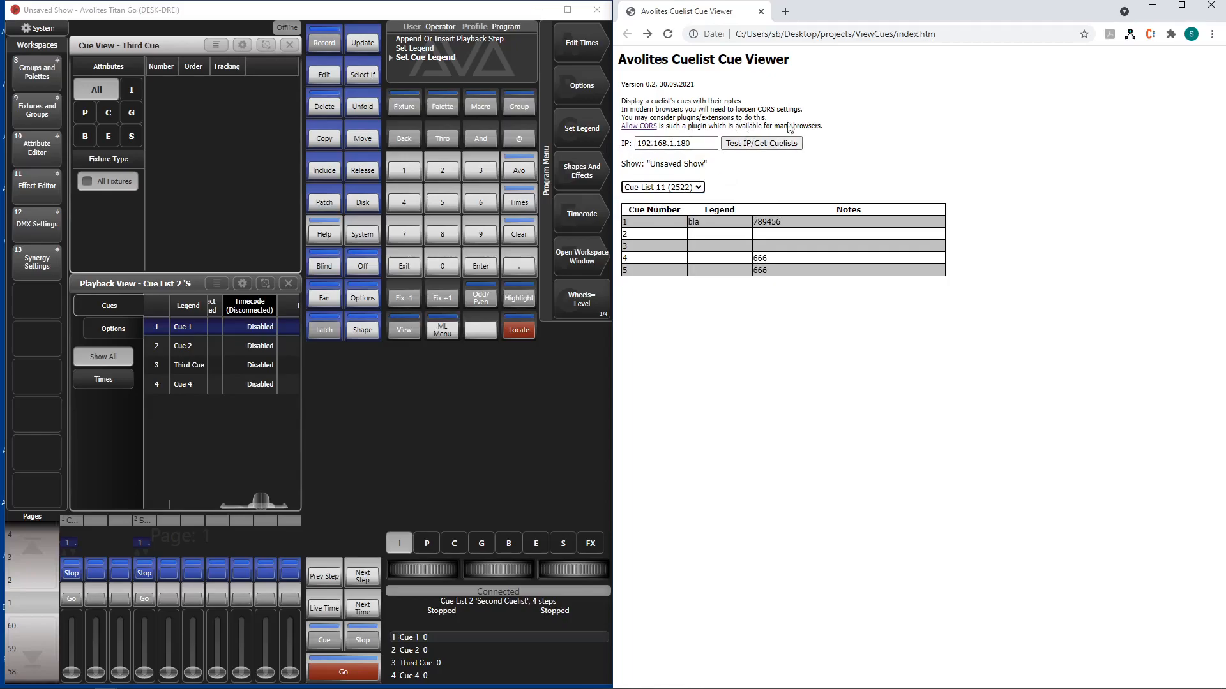
mouse_move(825, 130)
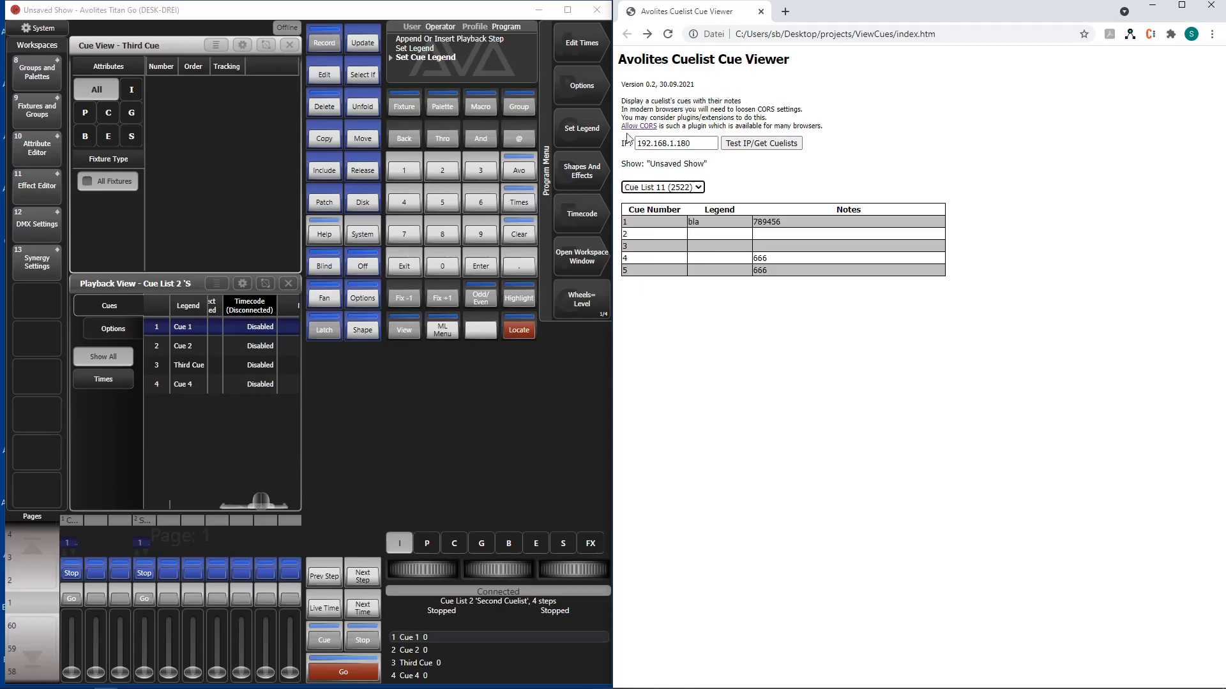
mouse_move(809, 74)
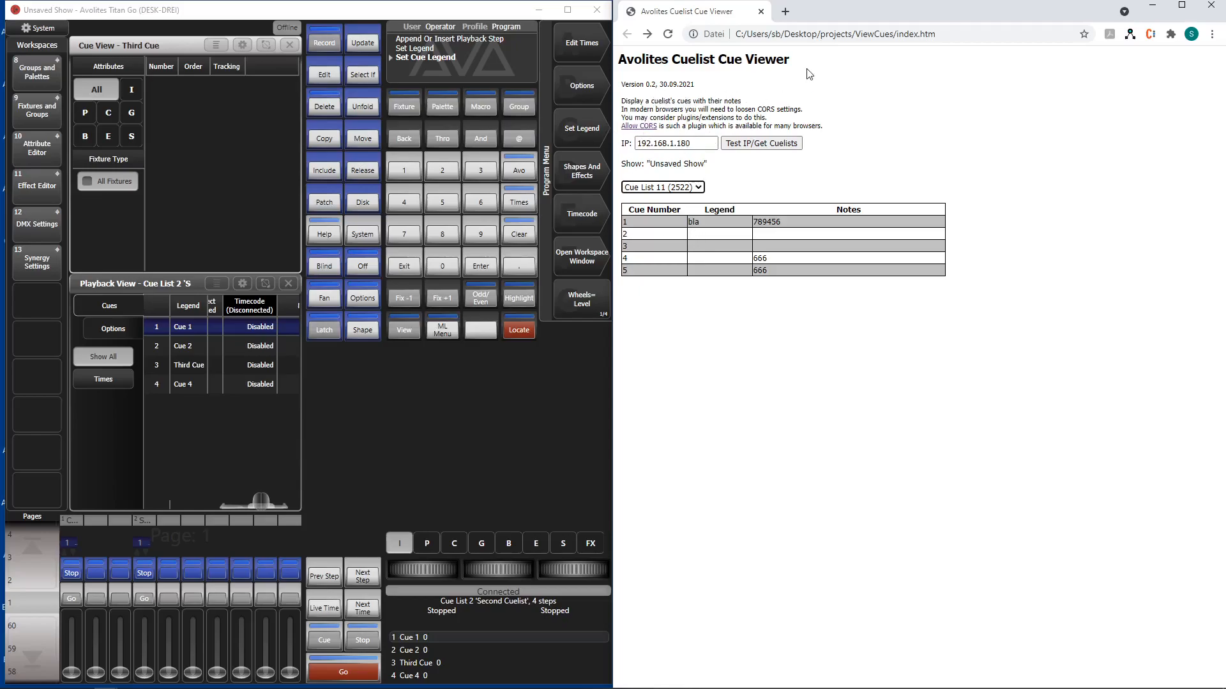
mouse_move(827, 81)
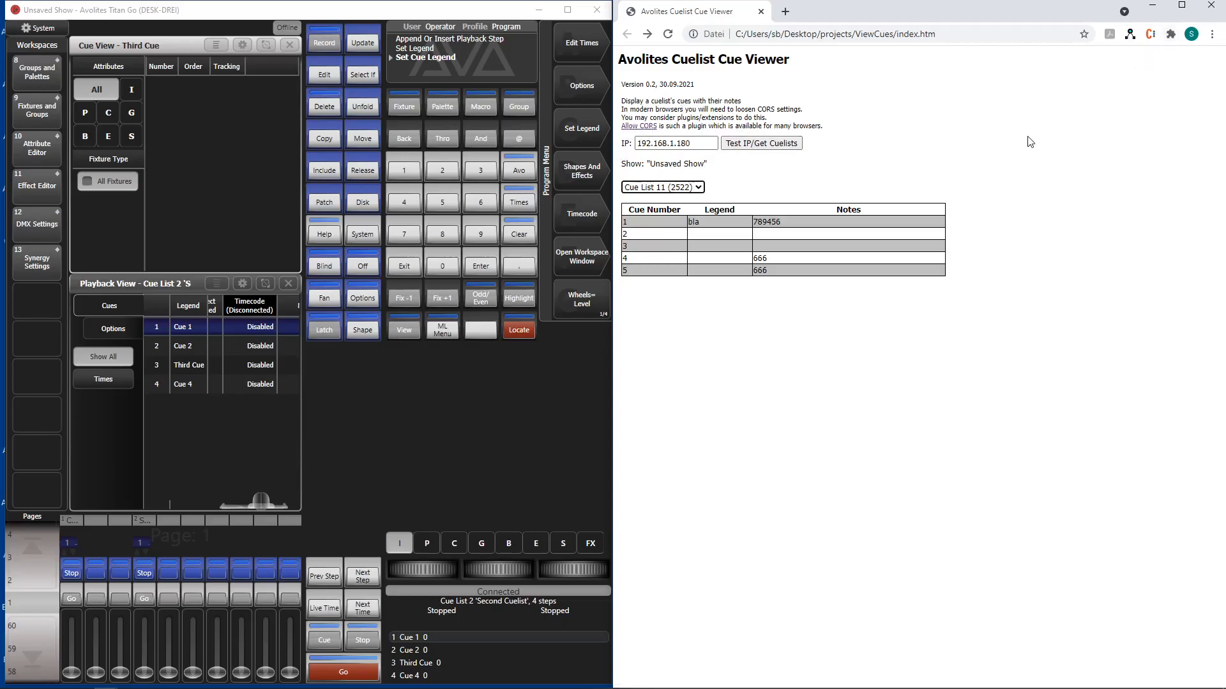
mouse_move(851, 108)
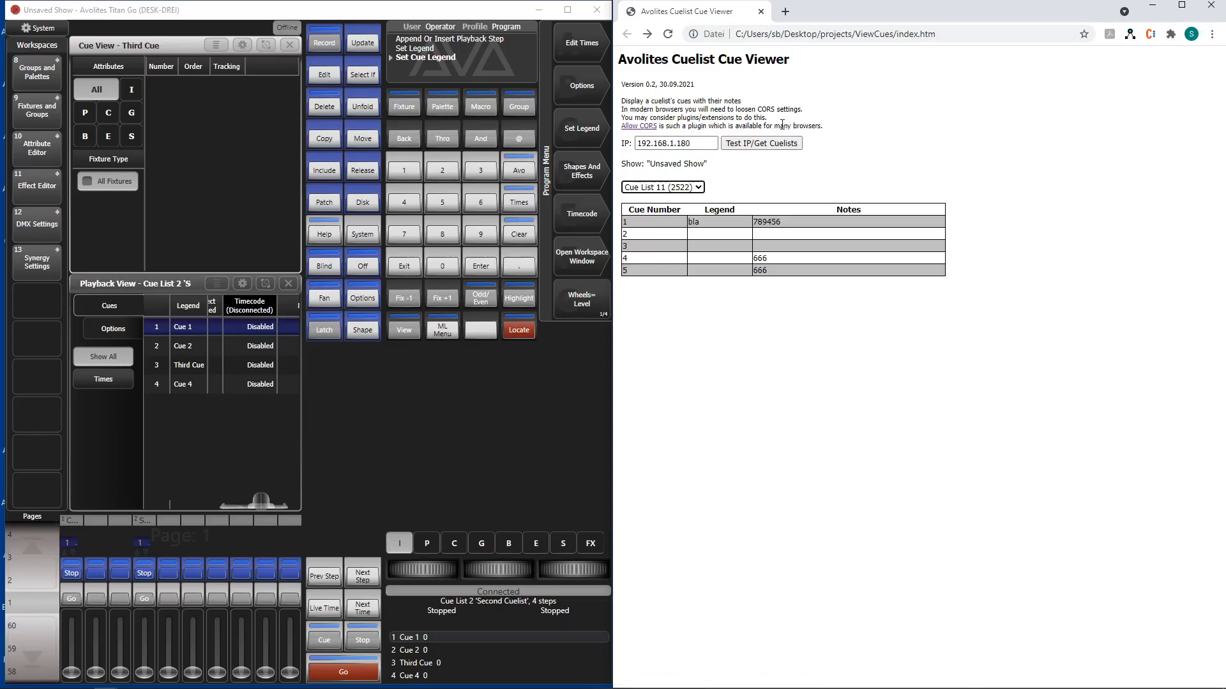
mouse_move(930, 147)
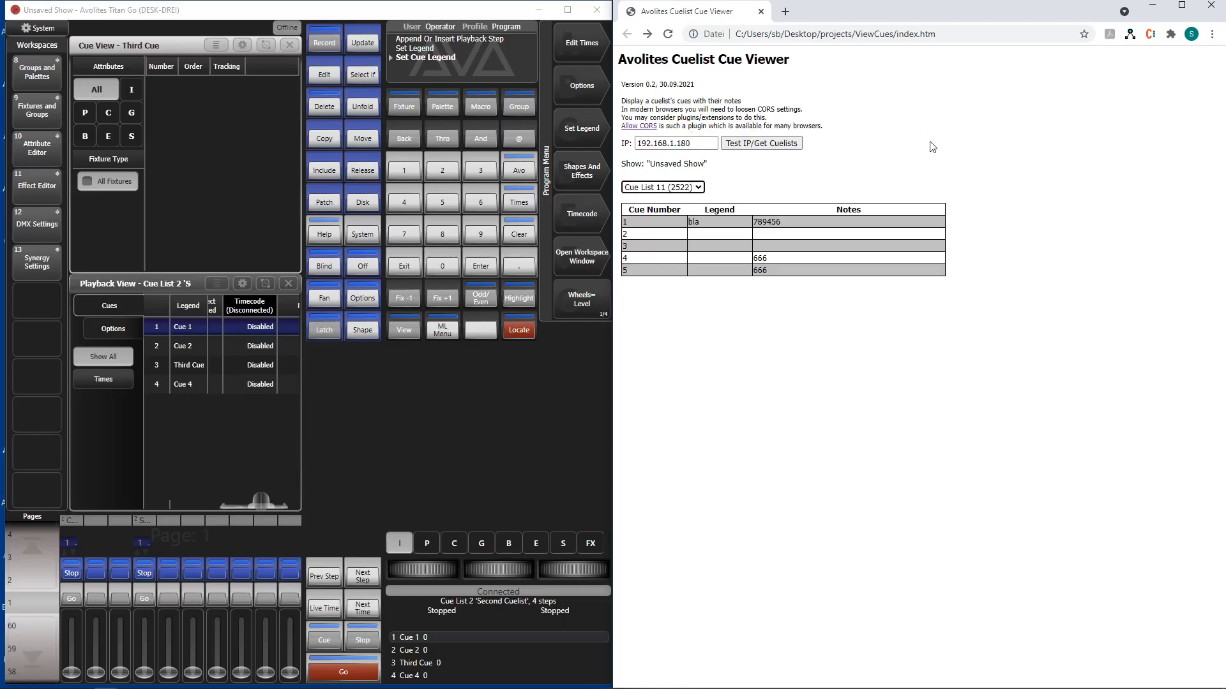
mouse_move(914, 139)
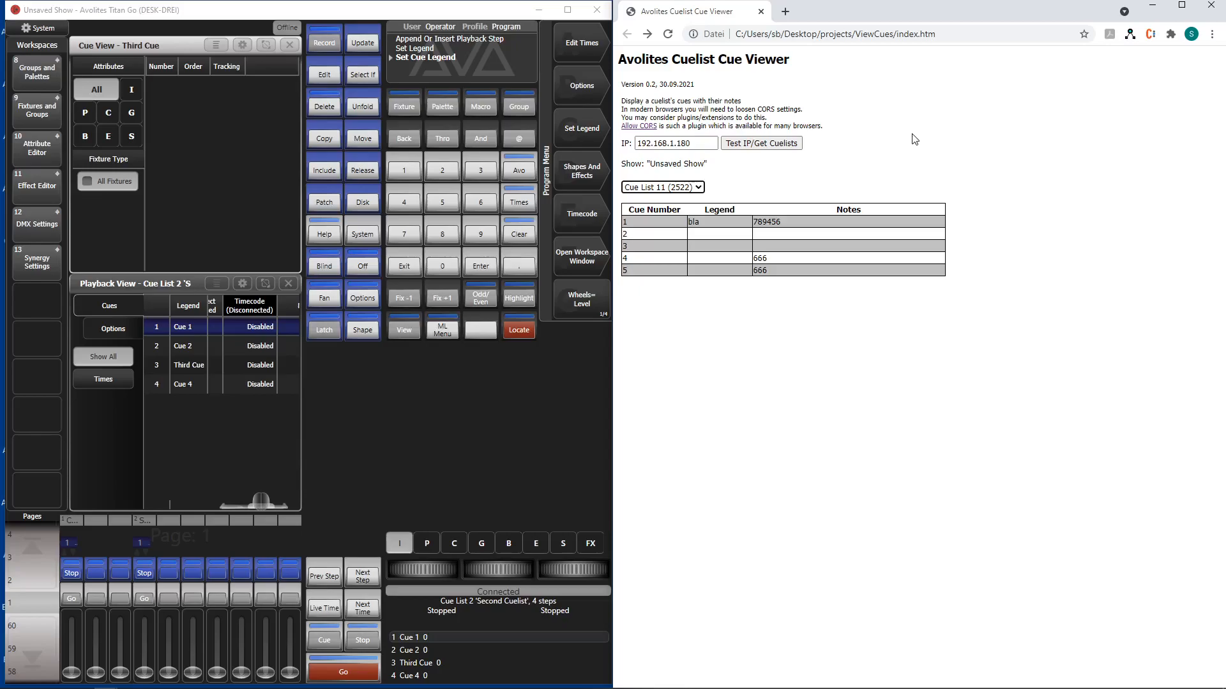
mouse_move(560, 247)
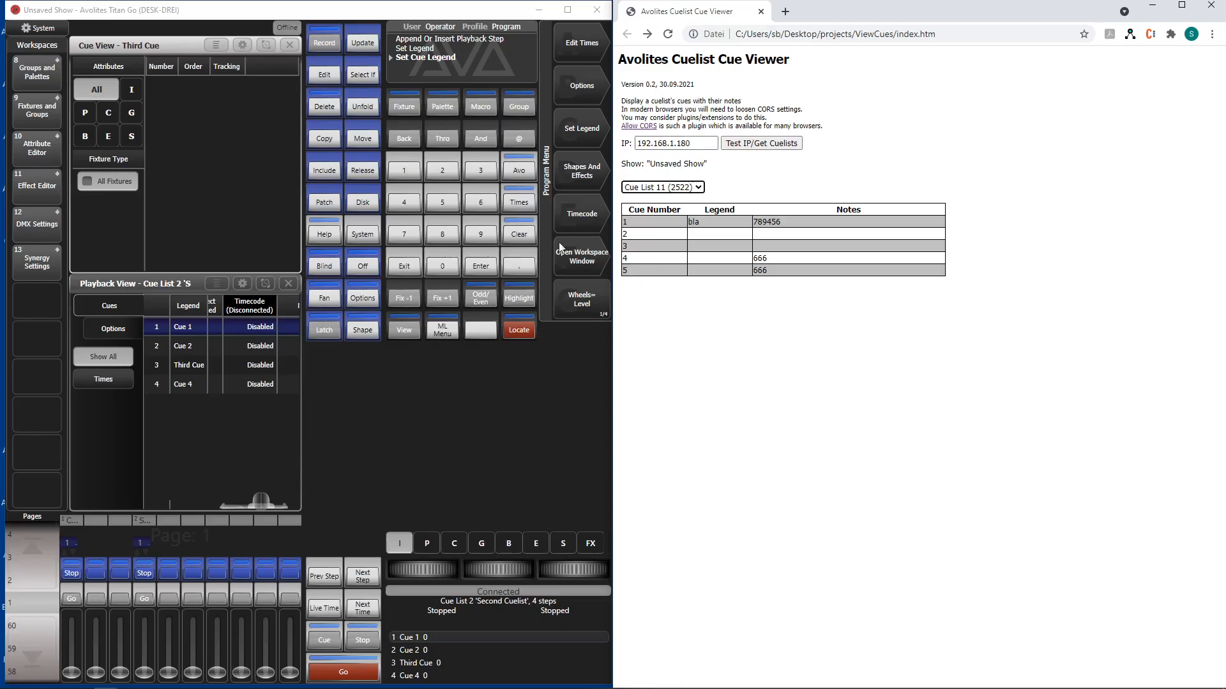
mouse_move(638, 126)
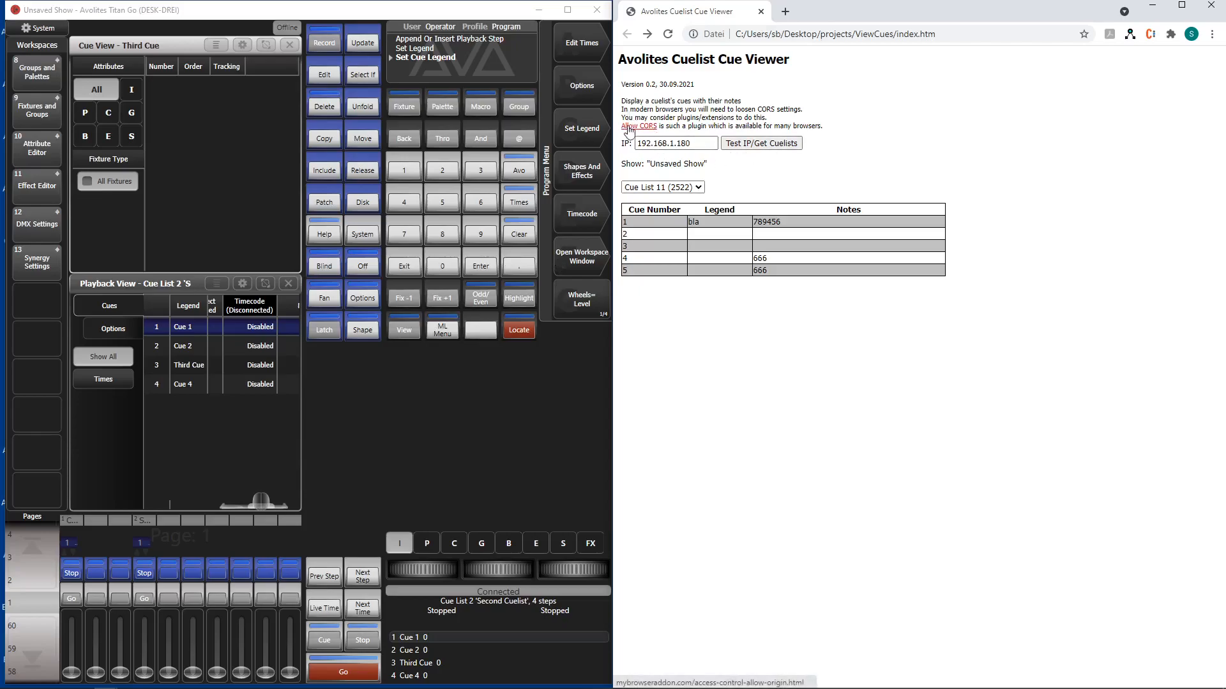
click(638, 126)
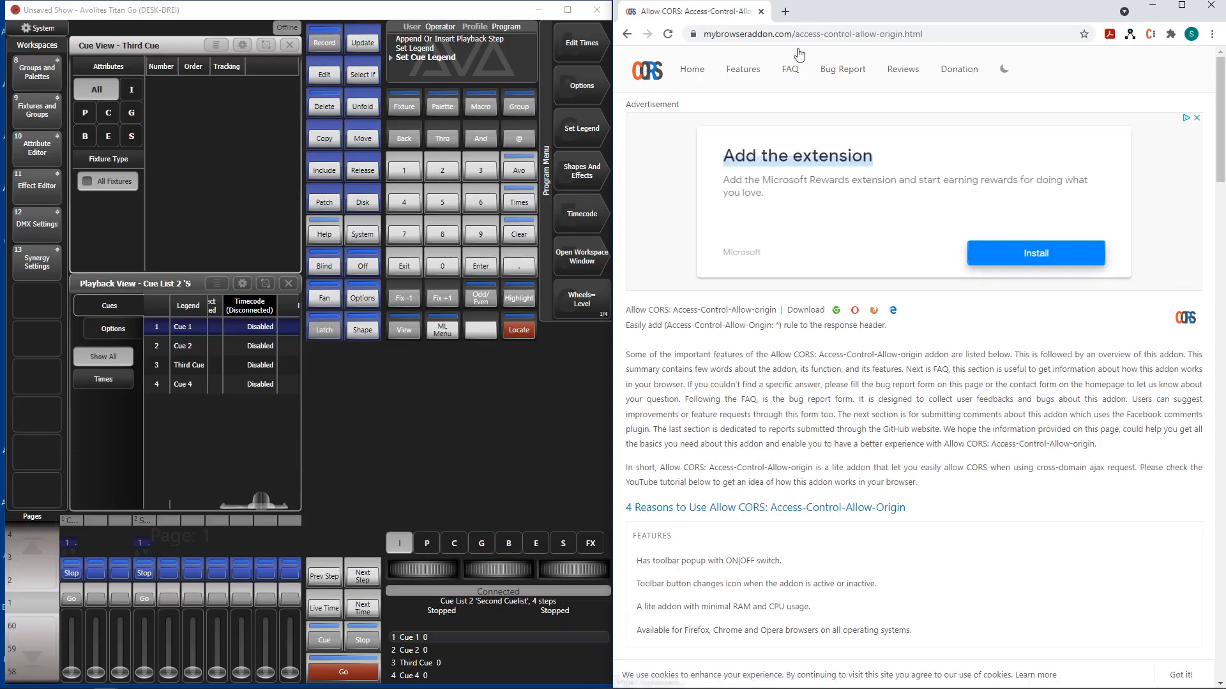
scroll(down, 3)
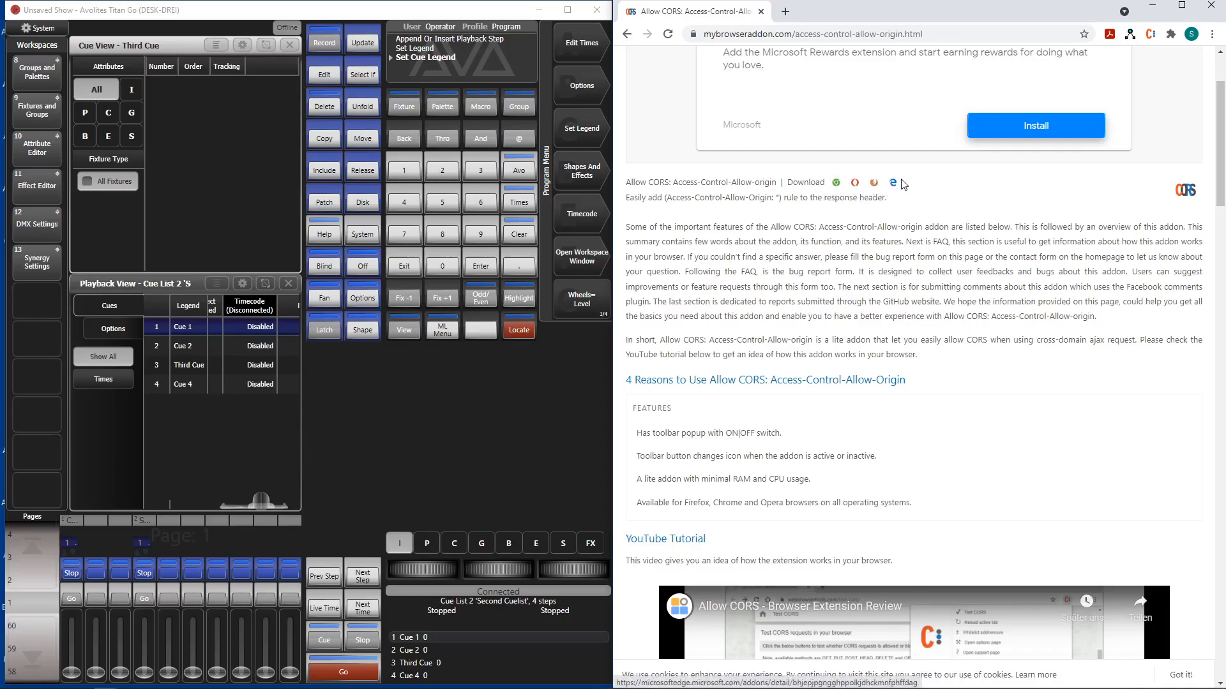
mouse_move(823, 330)
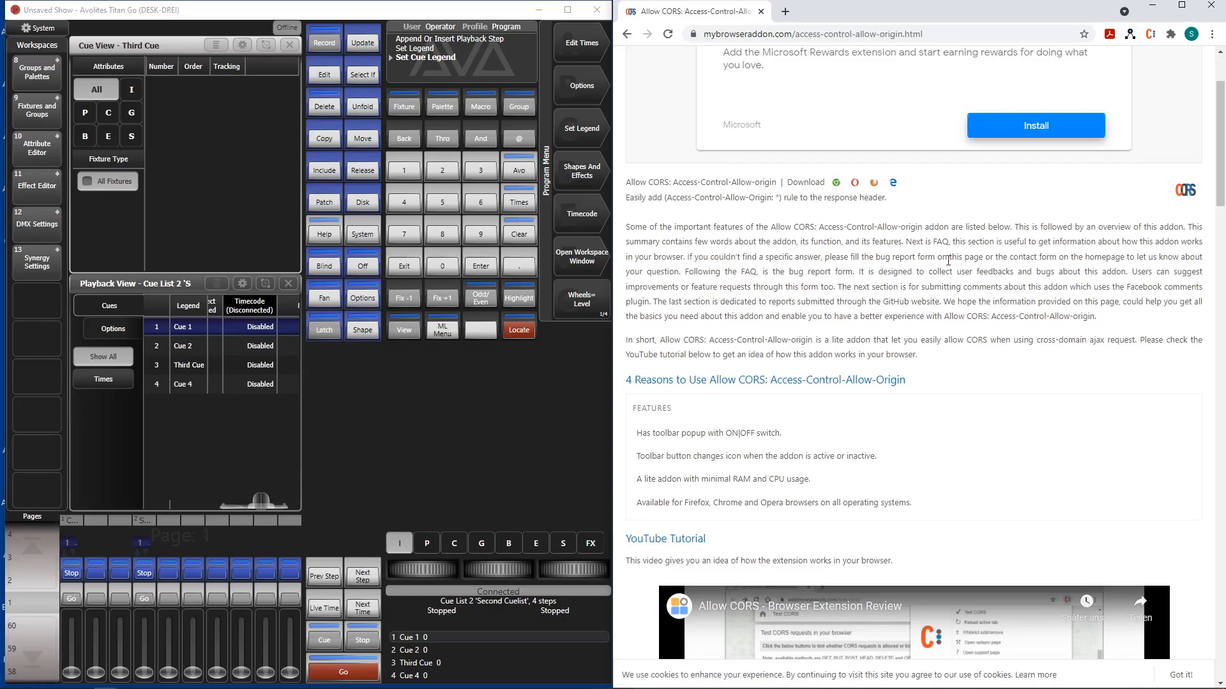
mouse_move(641, 42)
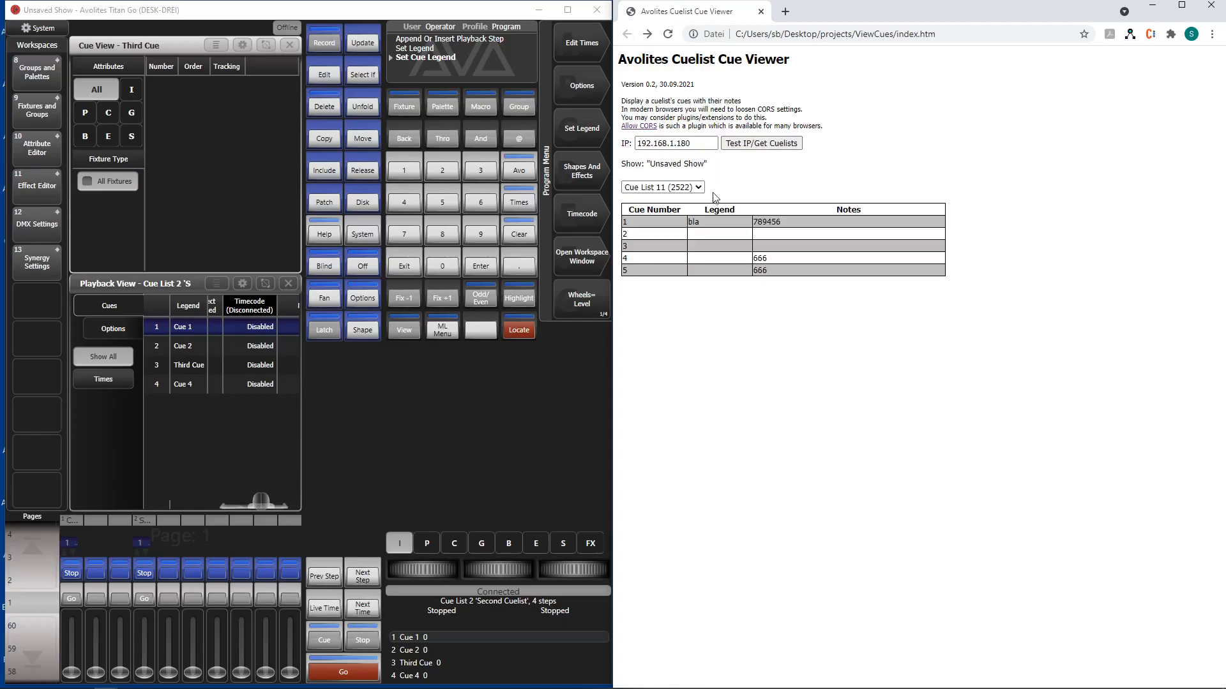
mouse_move(846, 115)
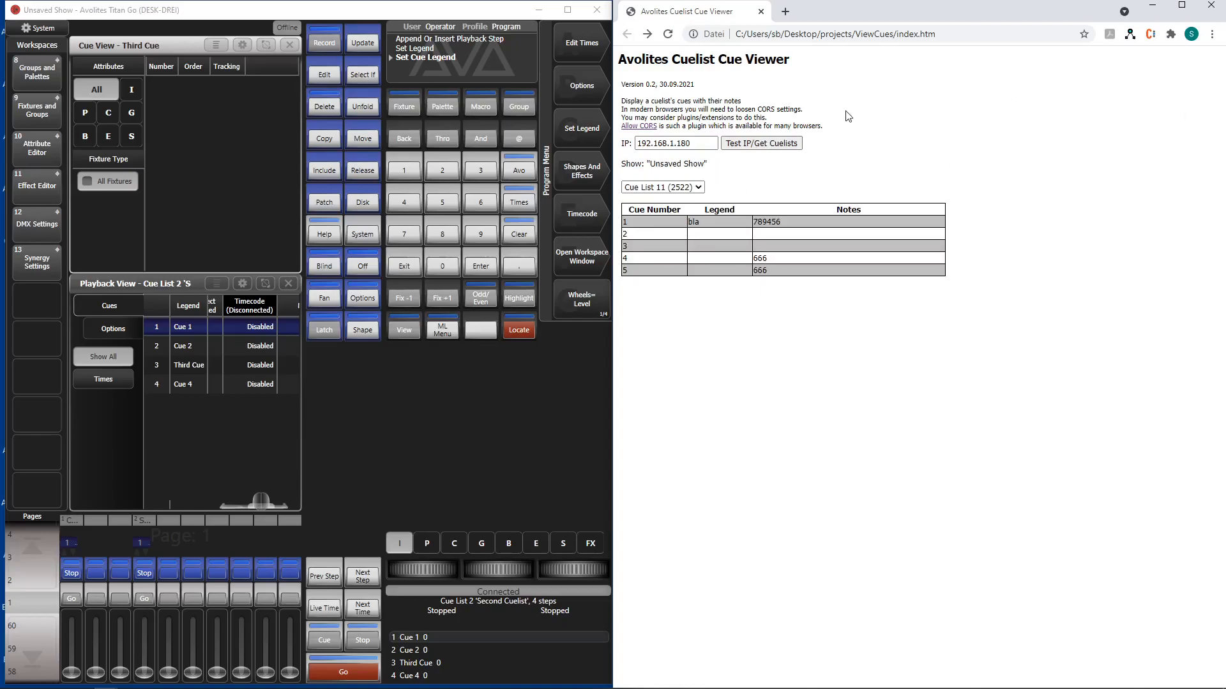
mouse_move(842, 119)
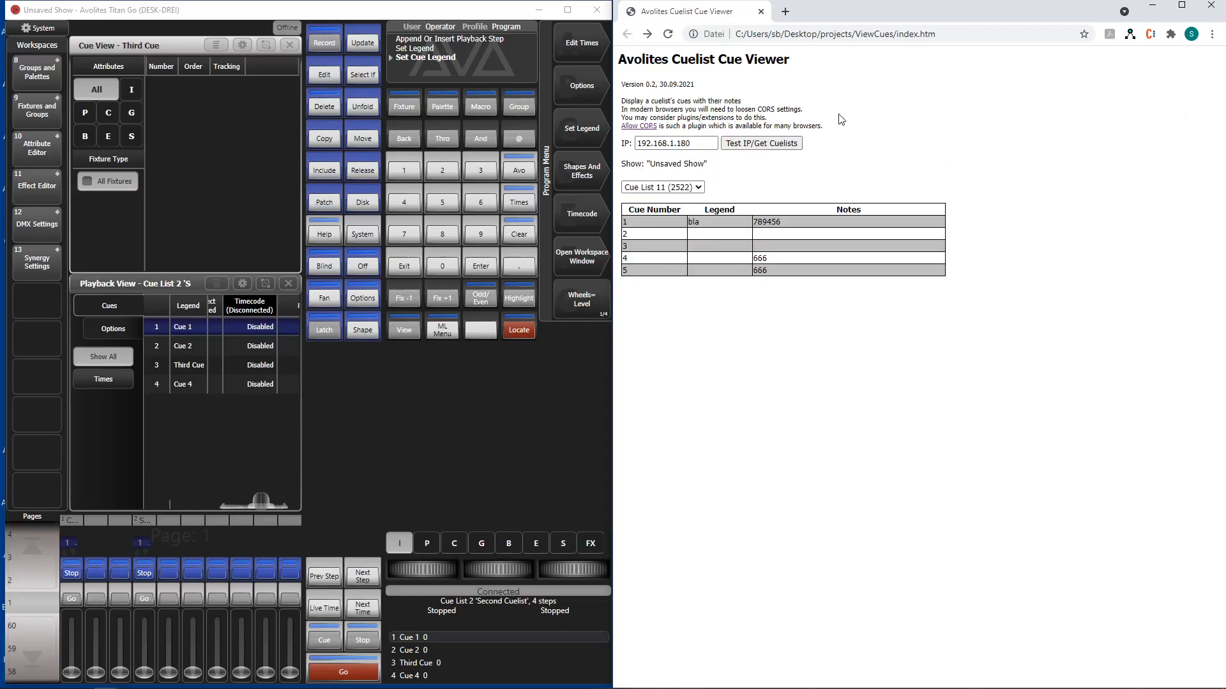